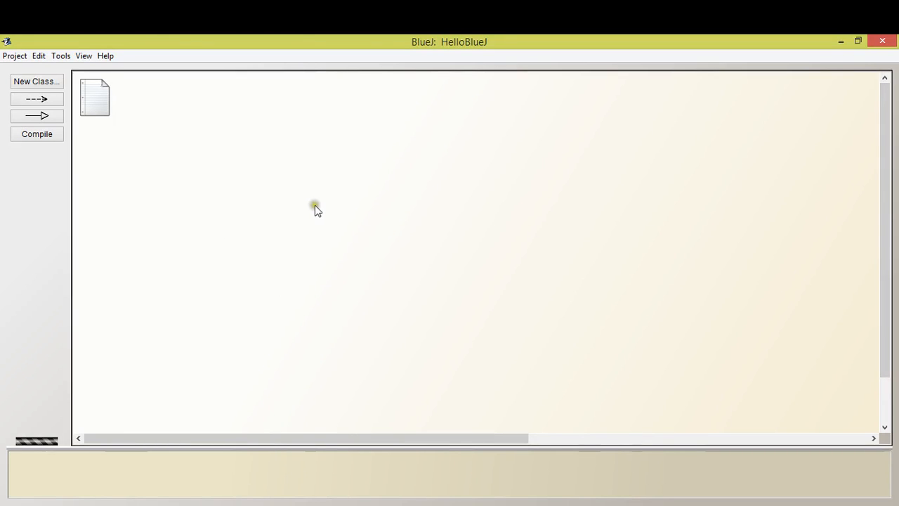
{"action": "mouse_move", "coordinate": [498, 287]}
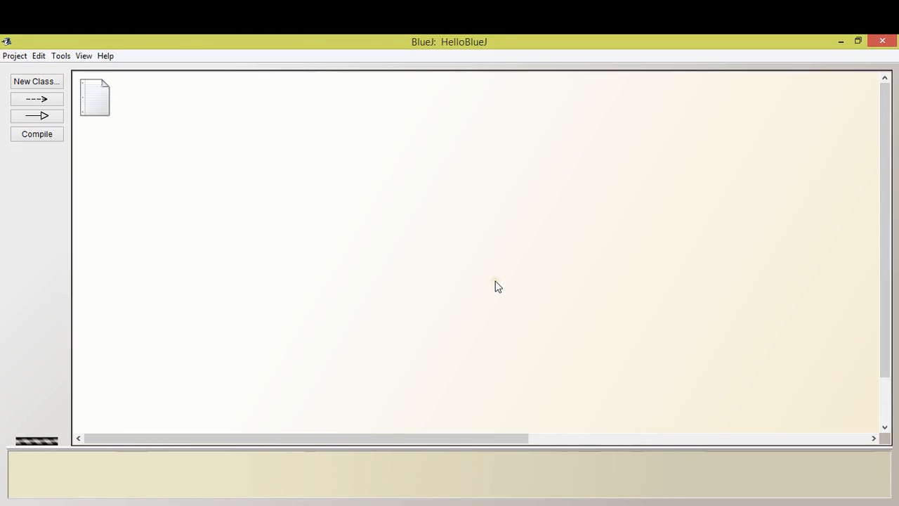
{"action": "mouse_move", "coordinate": [197, 267]}
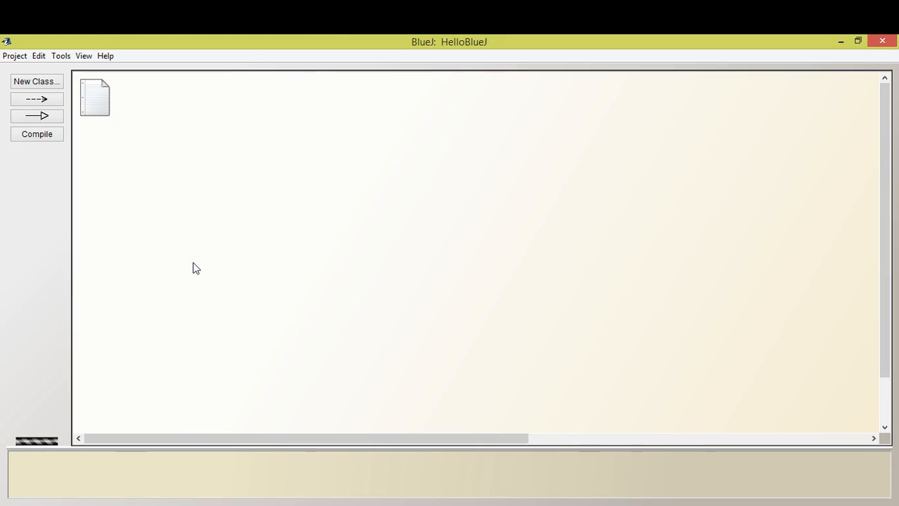
{"action": "mouse_move", "coordinate": [396, 222]}
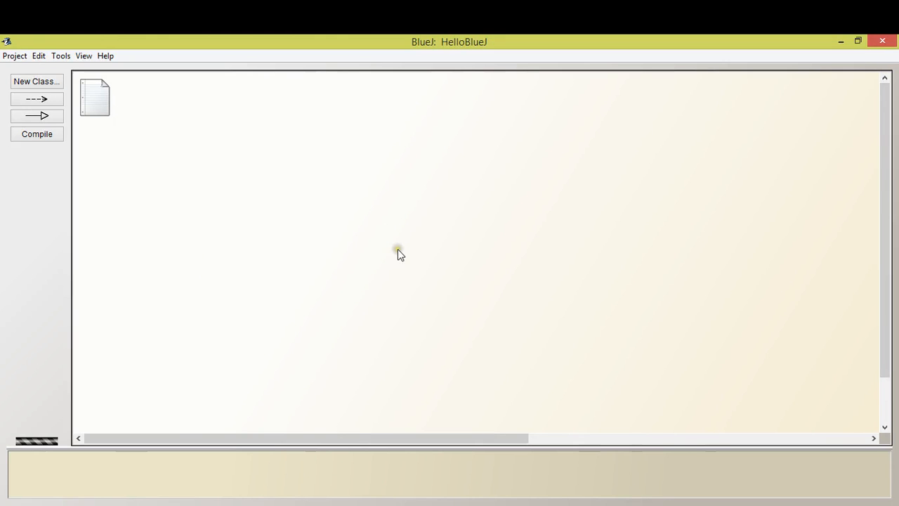
{"action": "mouse_move", "coordinate": [127, 112]}
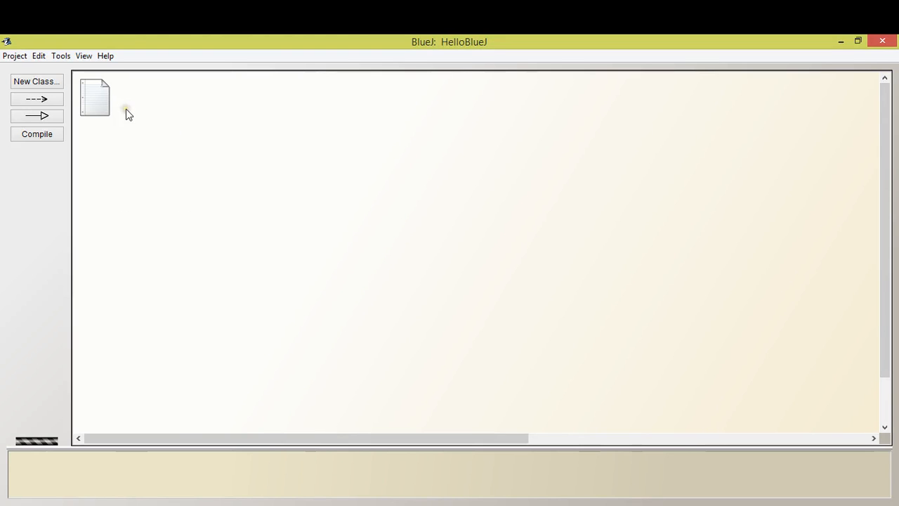
{"action": "mouse_move", "coordinate": [248, 161]}
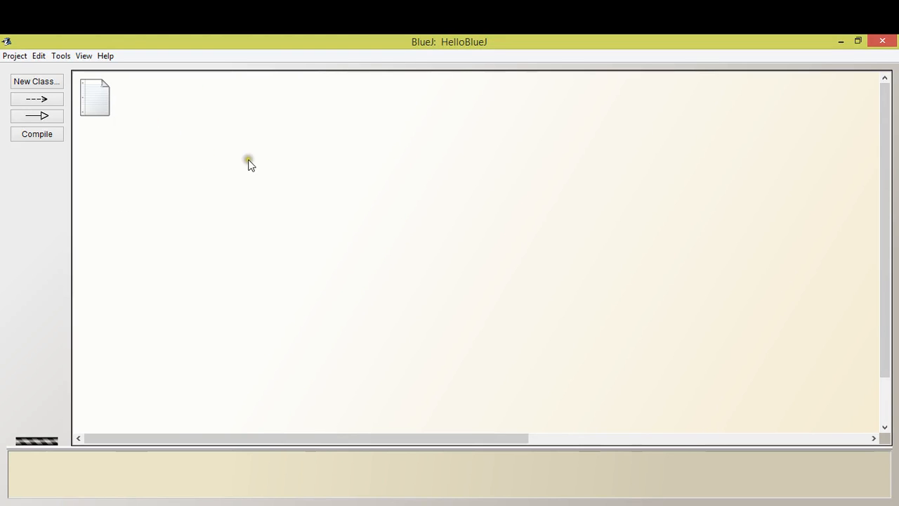
{"action": "mouse_move", "coordinate": [770, 176]}
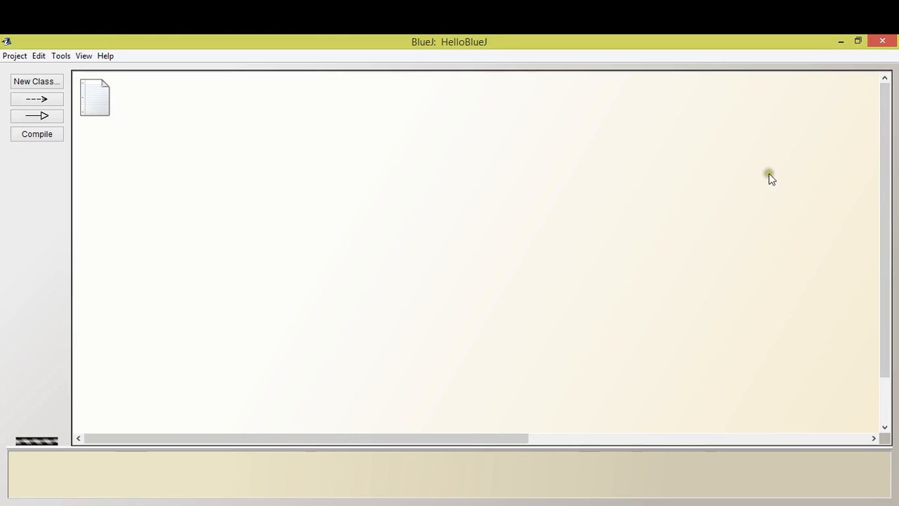
{"action": "mouse_move", "coordinate": [258, 329]}
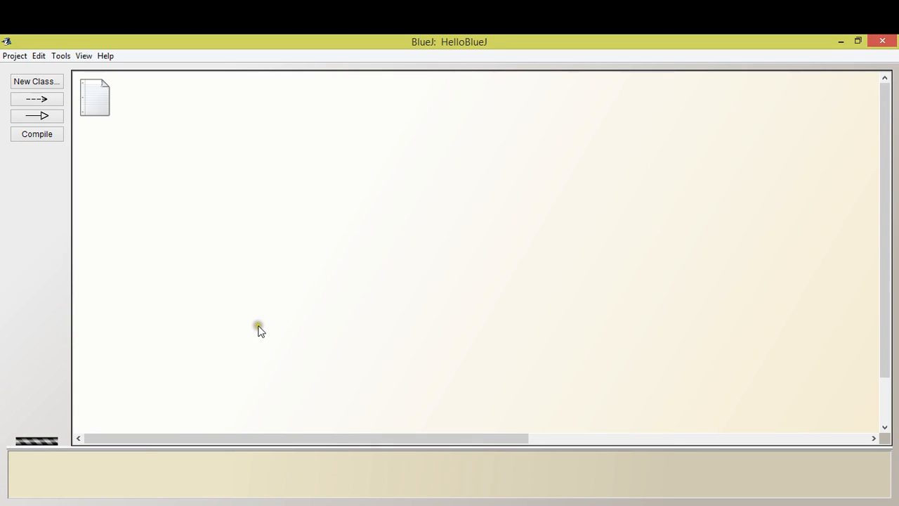
{"action": "mouse_move", "coordinate": [326, 275]}
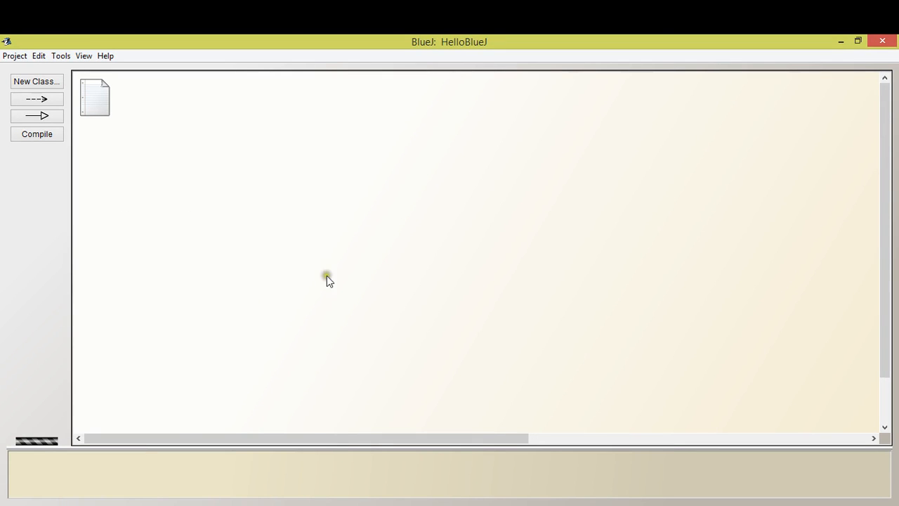
{"action": "mouse_move", "coordinate": [246, 404]}
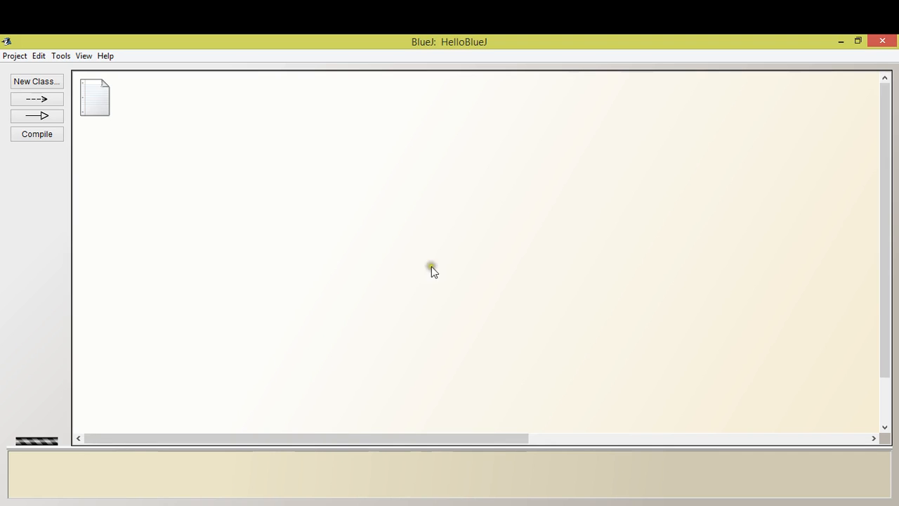
{"action": "mouse_move", "coordinate": [292, 233]}
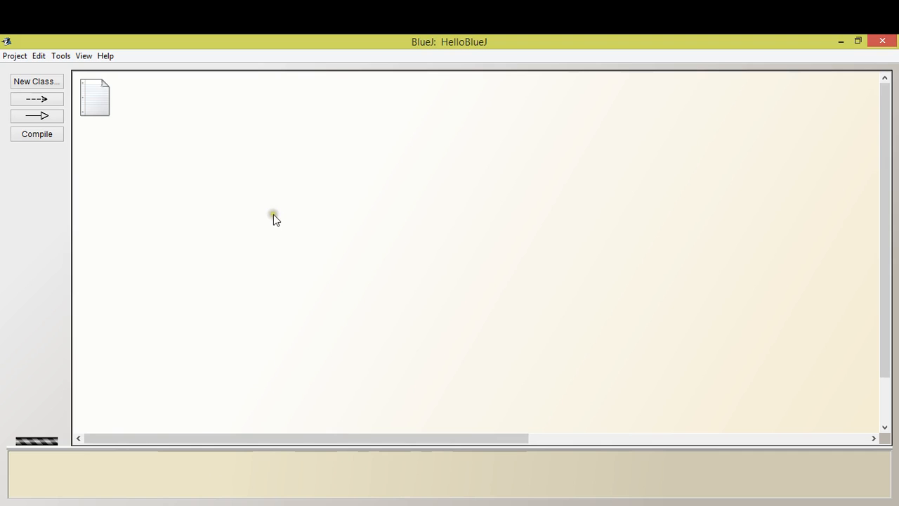
{"action": "mouse_move", "coordinate": [194, 287]}
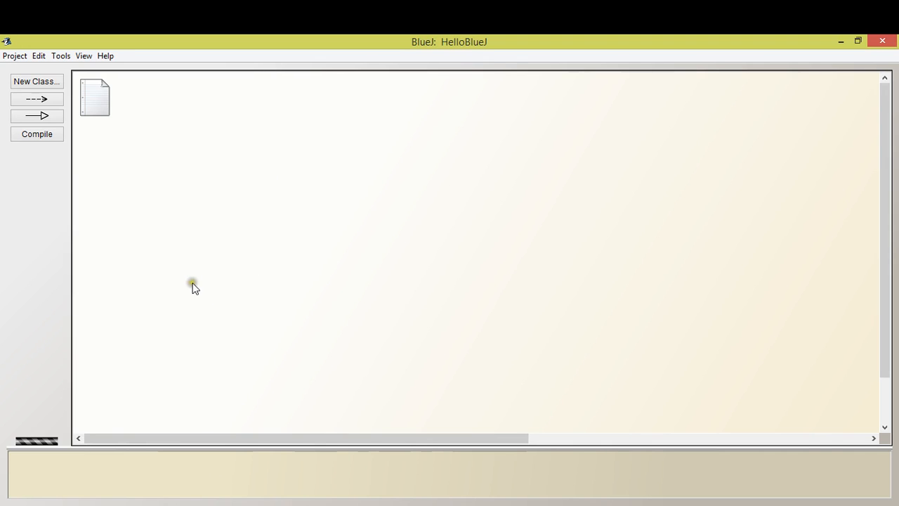
{"action": "mouse_move", "coordinate": [196, 324]}
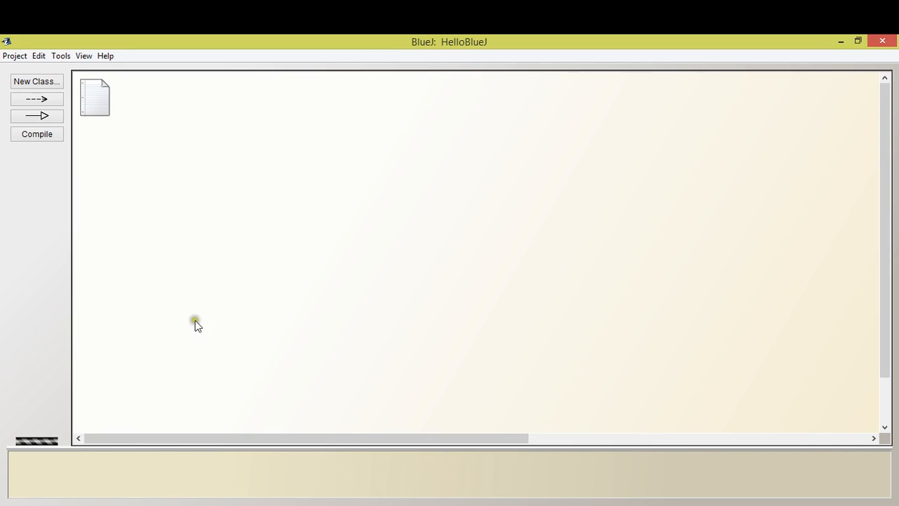
{"action": "mouse_move", "coordinate": [302, 172]}
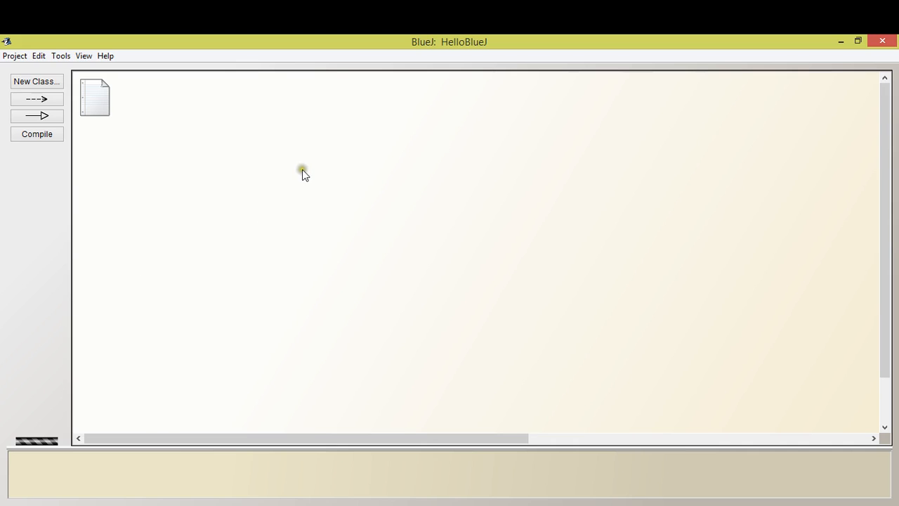
{"action": "mouse_move", "coordinate": [311, 163]}
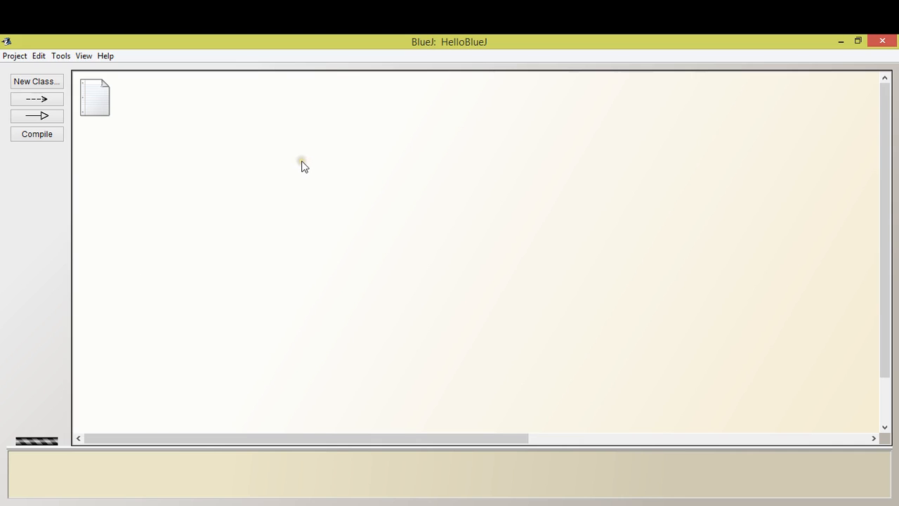
{"action": "mouse_move", "coordinate": [14, 57]}
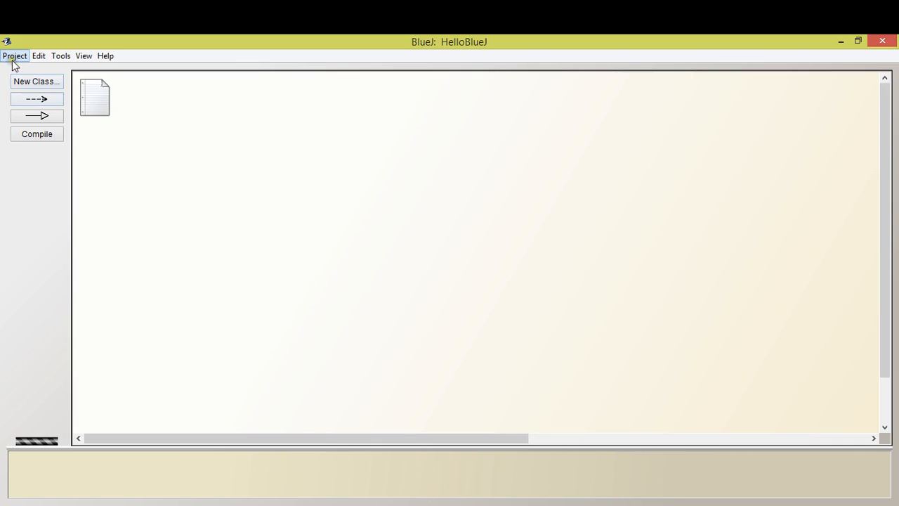
{"action": "mouse_move", "coordinate": [81, 90]}
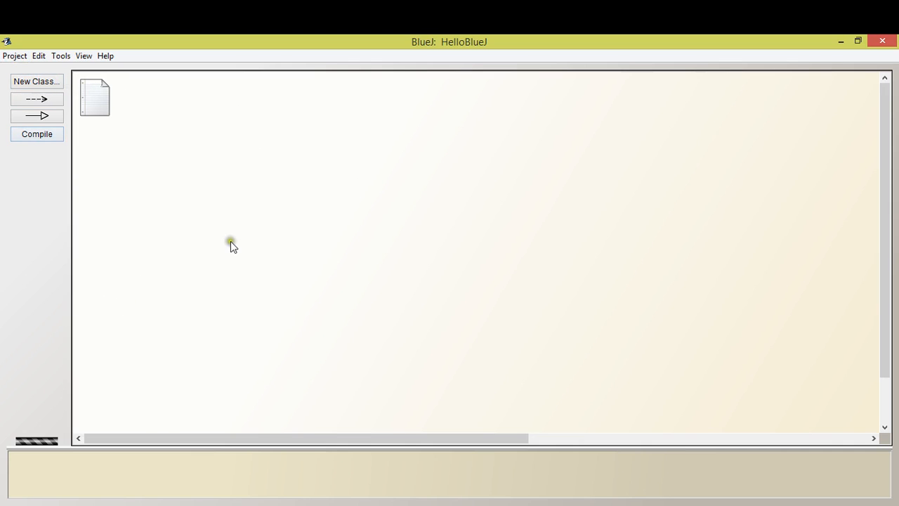
{"action": "mouse_move", "coordinate": [104, 96]}
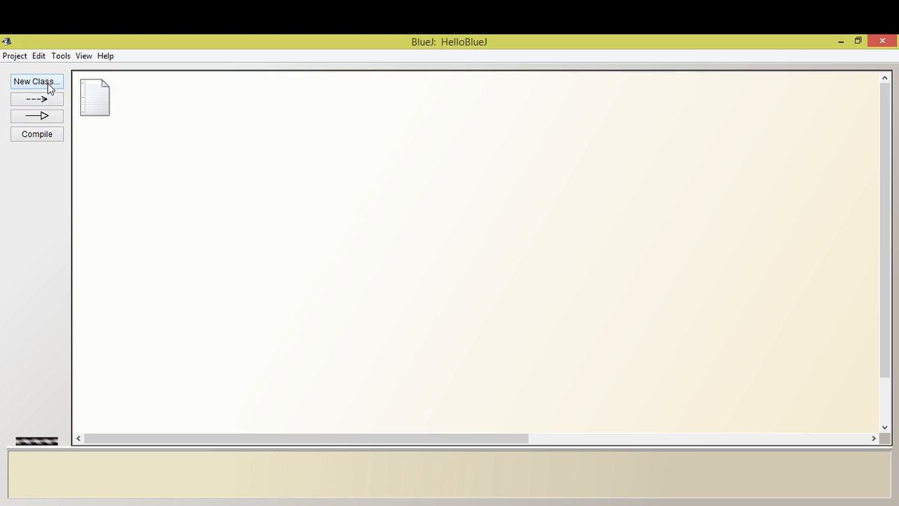
Step: Start a new class named Lesson1, keeping the standard Class type
{"action": "left_click", "coordinate": [36, 82]}
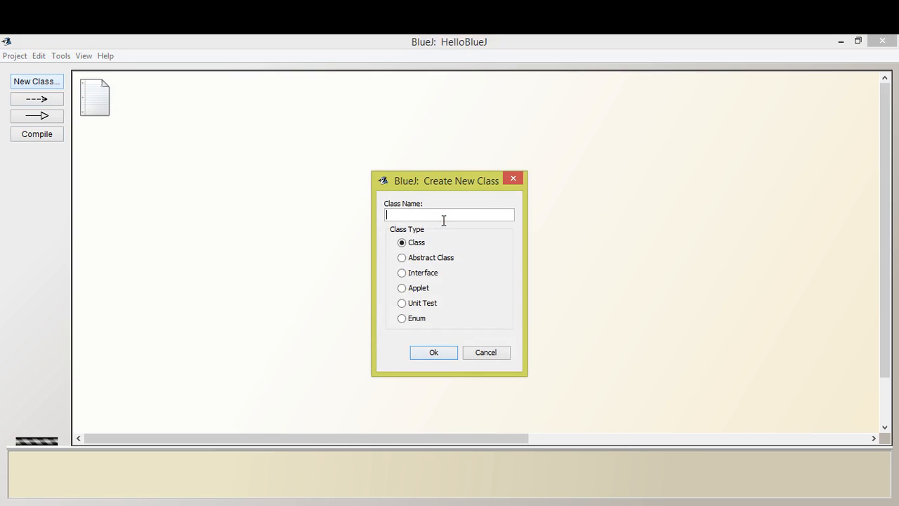
{"action": "type", "text": "Lesson1"}
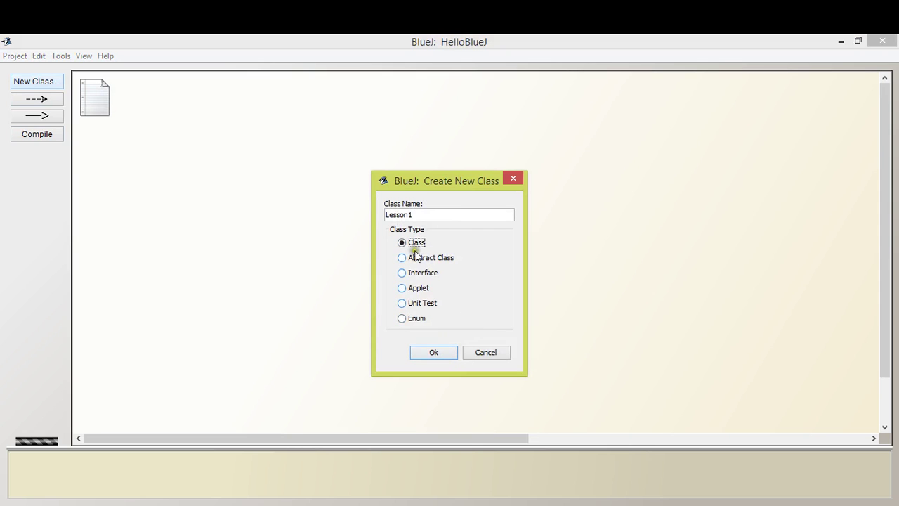
{"action": "mouse_move", "coordinate": [421, 279]}
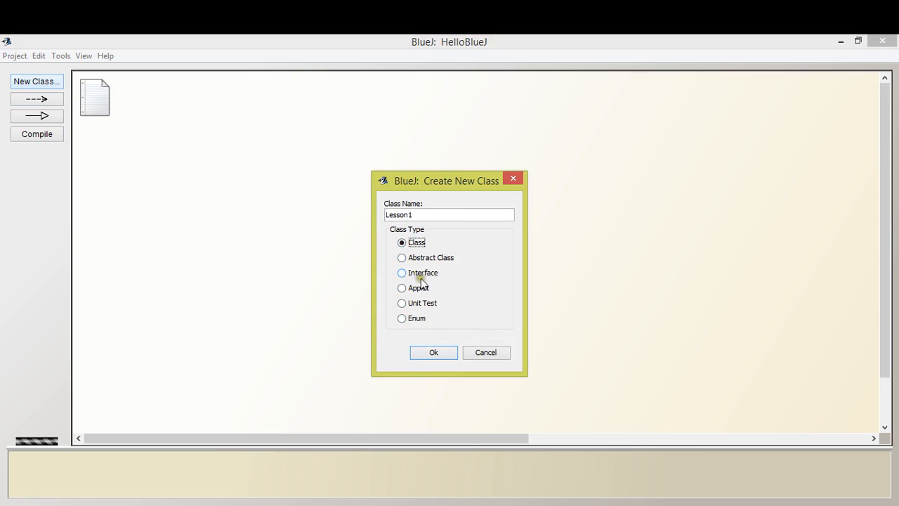
{"action": "mouse_move", "coordinate": [425, 312]}
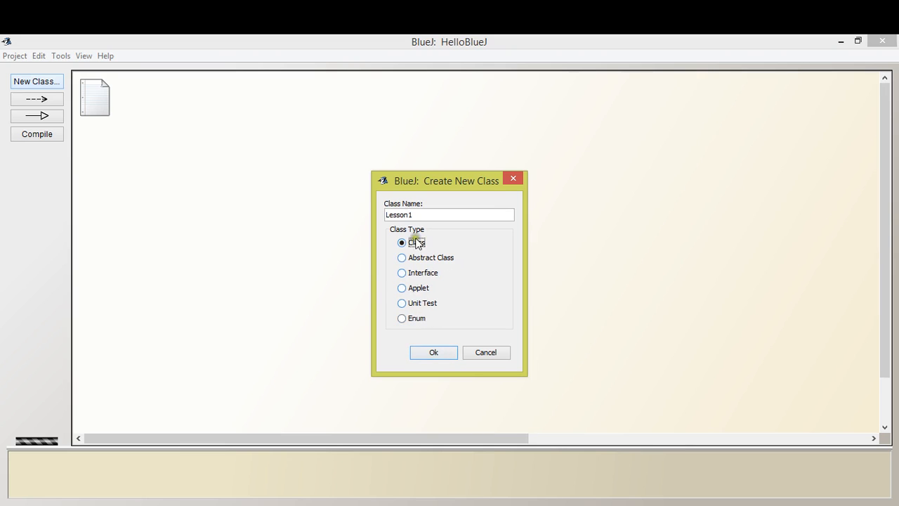
{"action": "mouse_move", "coordinate": [401, 257]}
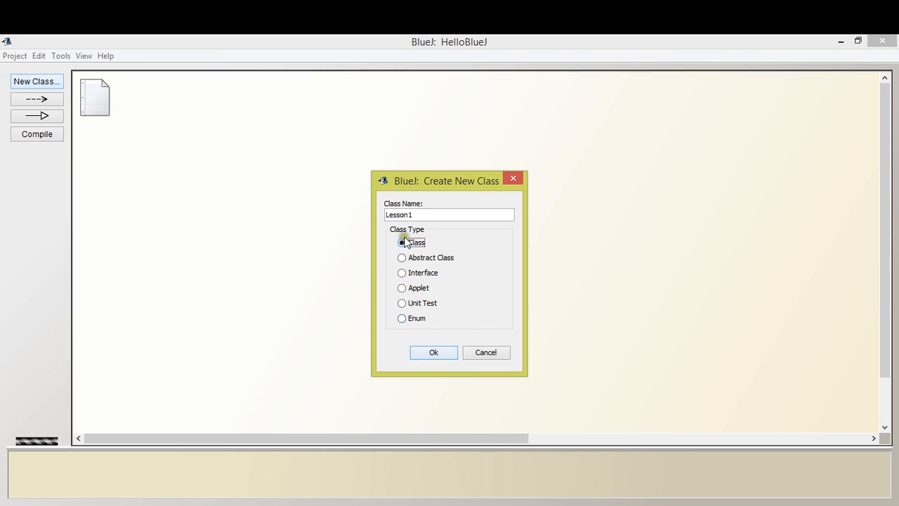
{"action": "mouse_move", "coordinate": [402, 257]}
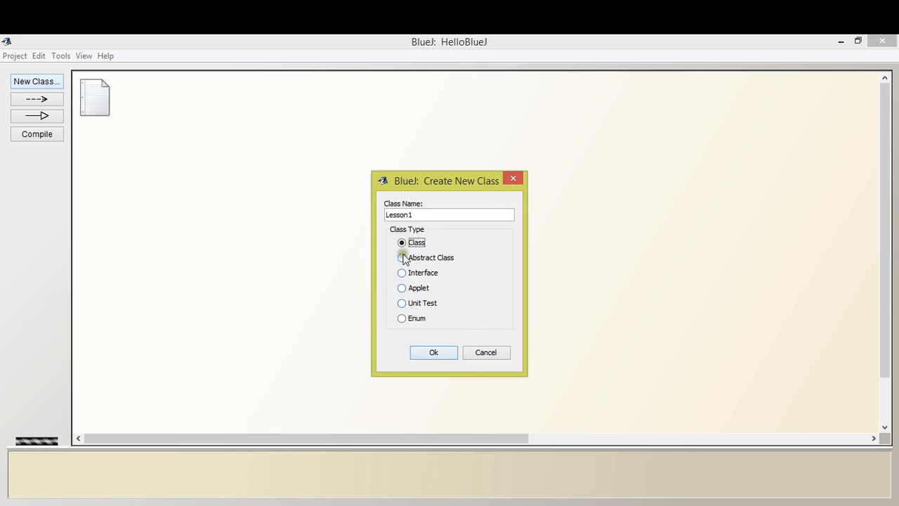
{"action": "mouse_move", "coordinate": [424, 326]}
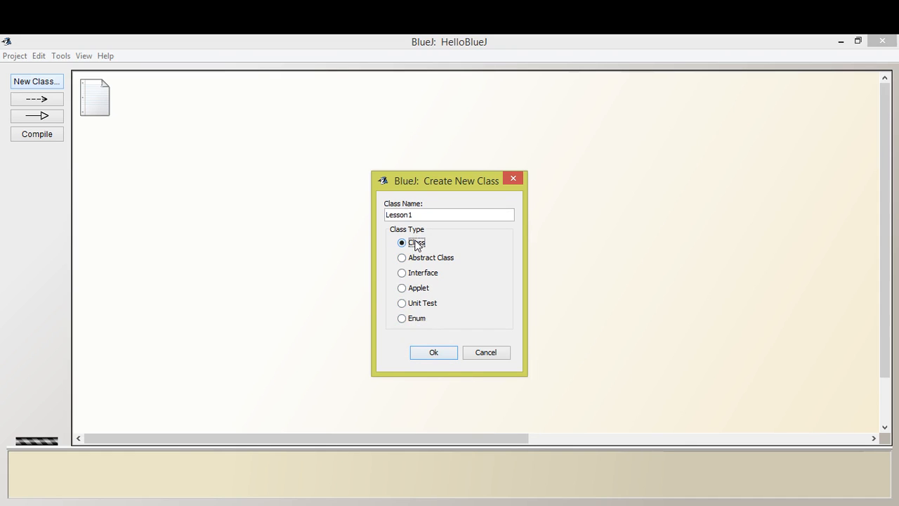
{"action": "mouse_move", "coordinate": [401, 242]}
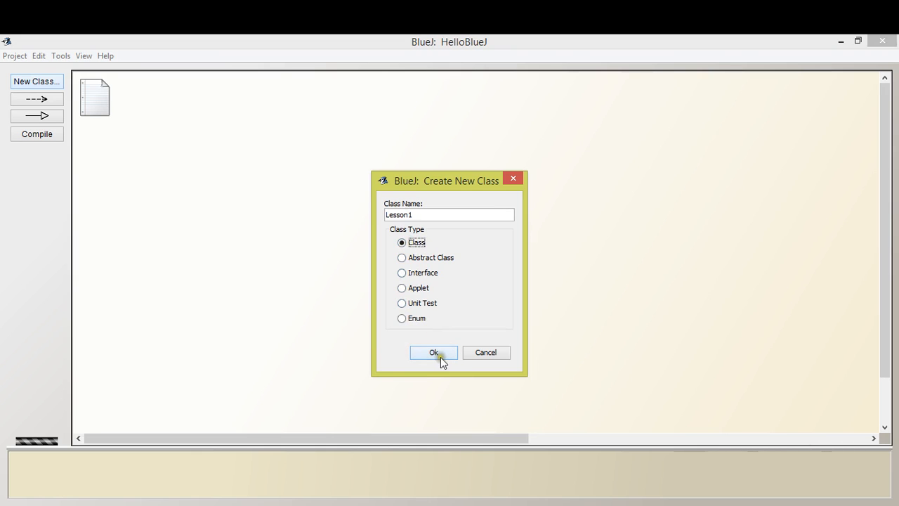
Step: Confirm the Lesson1 class and move its icon into the diagram away from the readme
{"action": "left_click", "coordinate": [433, 351]}
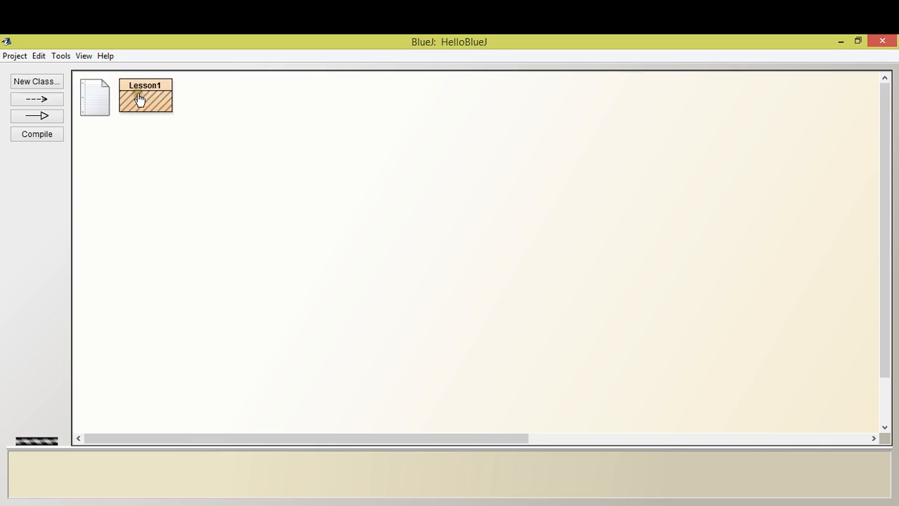
{"action": "left_click_drag", "start_coordinate": [144, 96], "coordinate": [257, 169]}
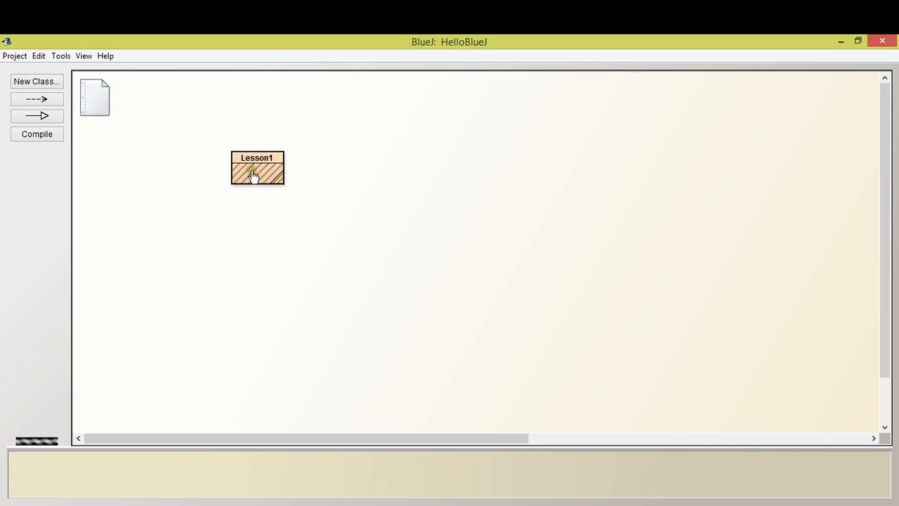
{"action": "mouse_move", "coordinate": [259, 195]}
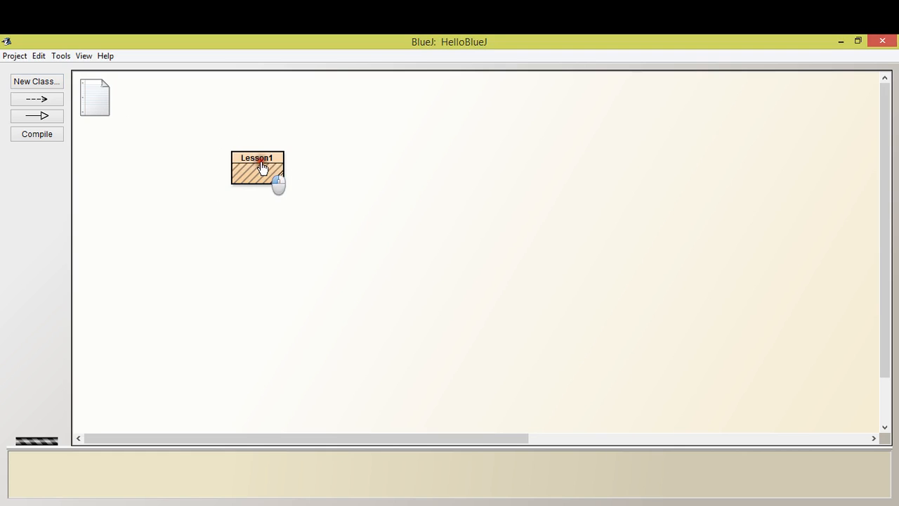
Step: Open the Lesson1 class in the source editor
{"action": "double_click", "coordinate": [257, 169]}
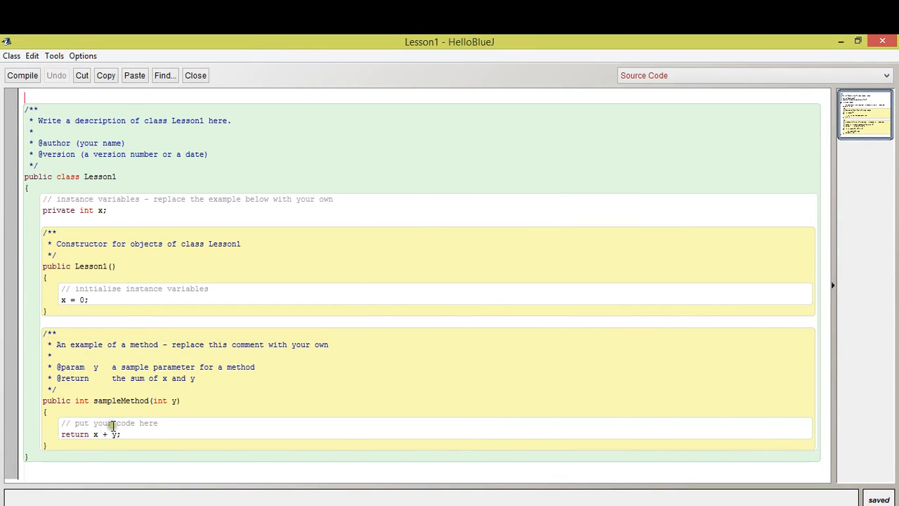
{"action": "mouse_move", "coordinate": [175, 250]}
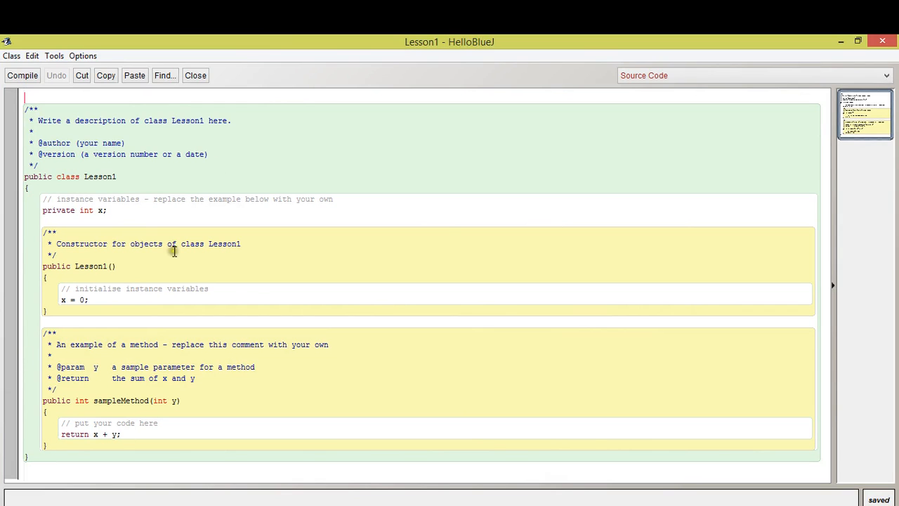
{"action": "mouse_move", "coordinate": [216, 244]}
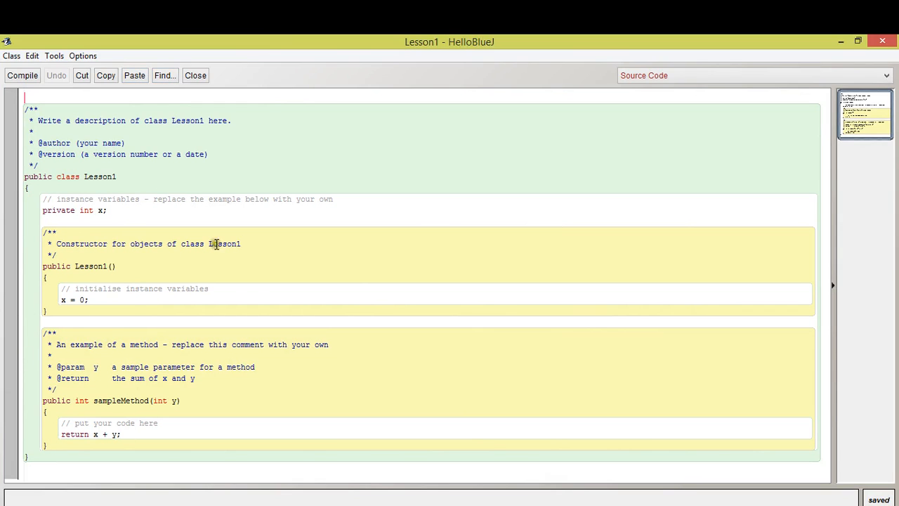
{"action": "mouse_move", "coordinate": [139, 312]}
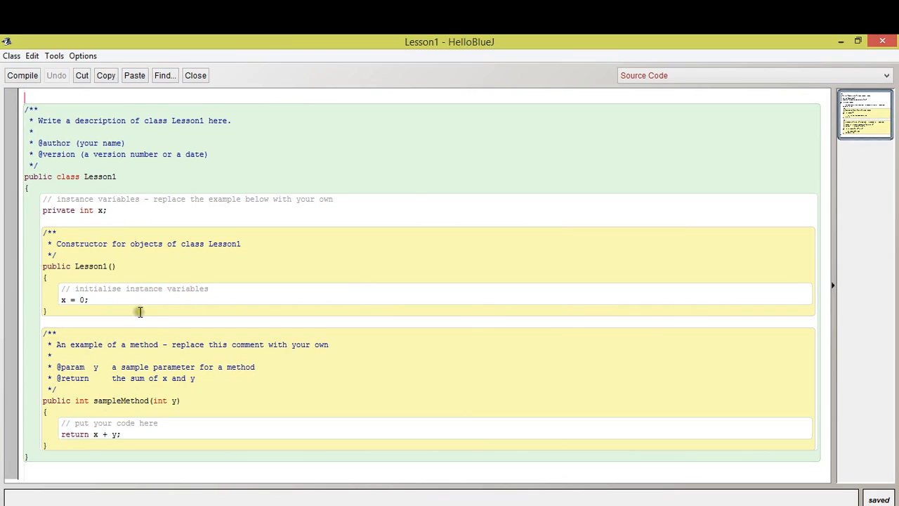
{"action": "mouse_move", "coordinate": [62, 267]}
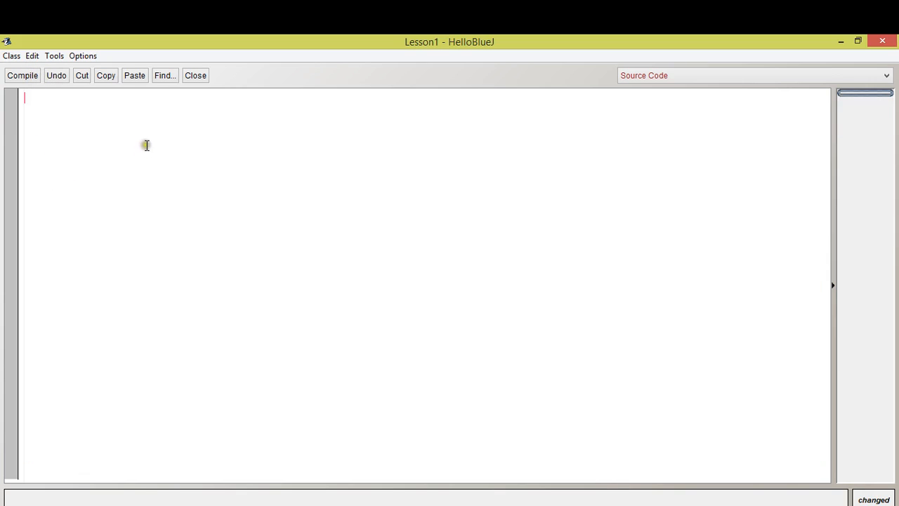
{"action": "mouse_move", "coordinate": [91, 118]}
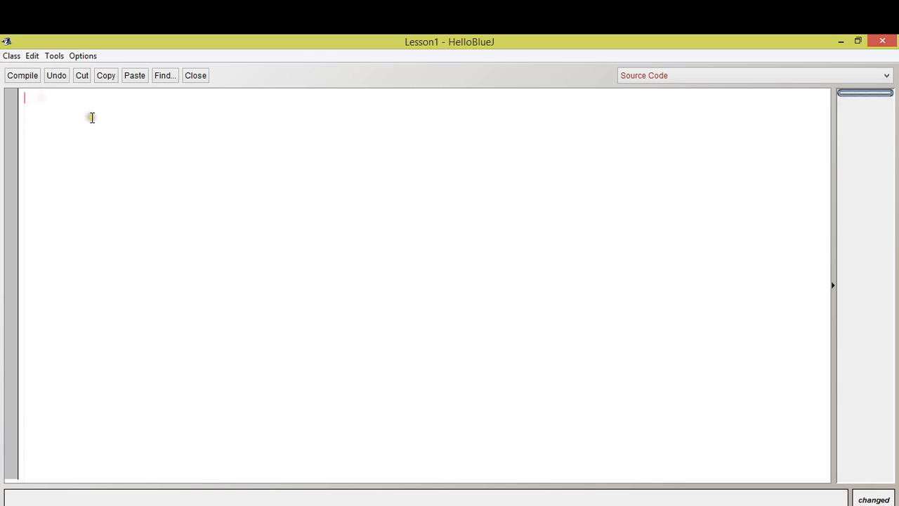
Step: Begin a /** comment block, trying and clearing a sample hello line
{"action": "type", "text": "/"}
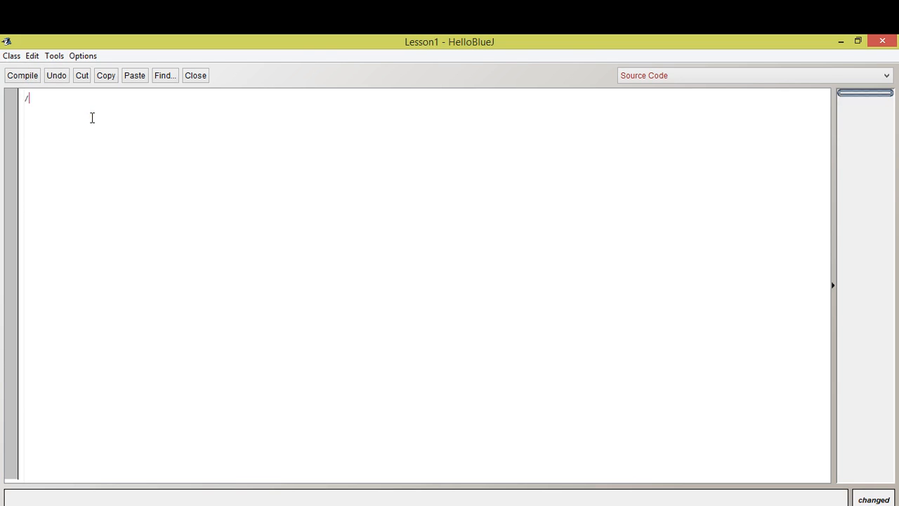
{"action": "type", "text": "**"}
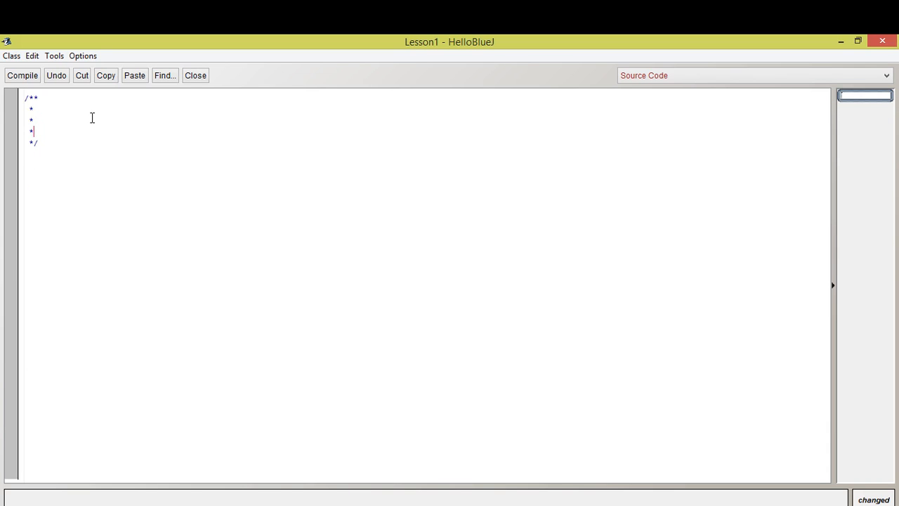
{"action": "key", "text": "Backspace"}
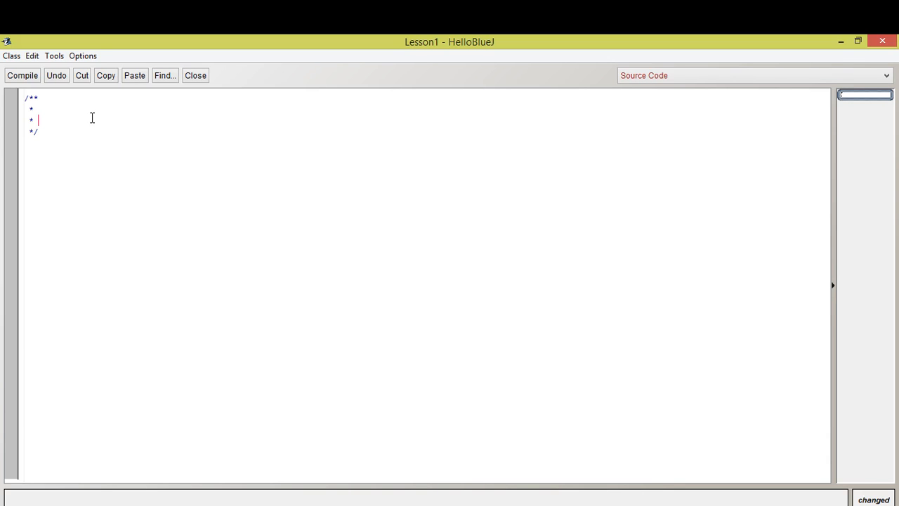
{"action": "type", "text": "Hello"}
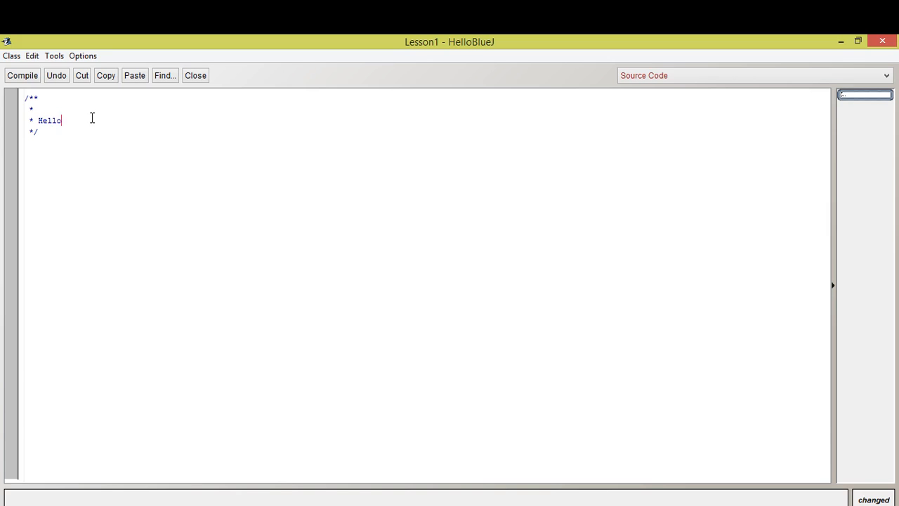
{"action": "type", "text": ", how are you?"}
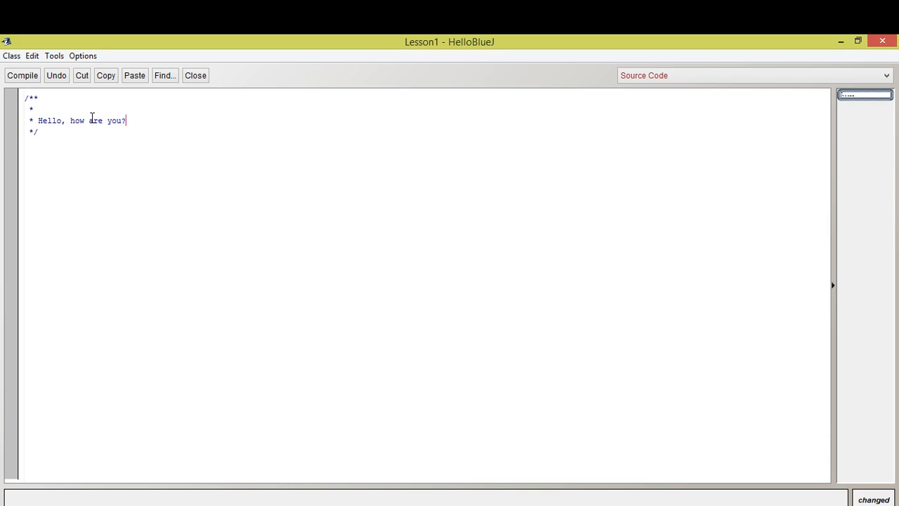
{"action": "key", "text": "Enter"}
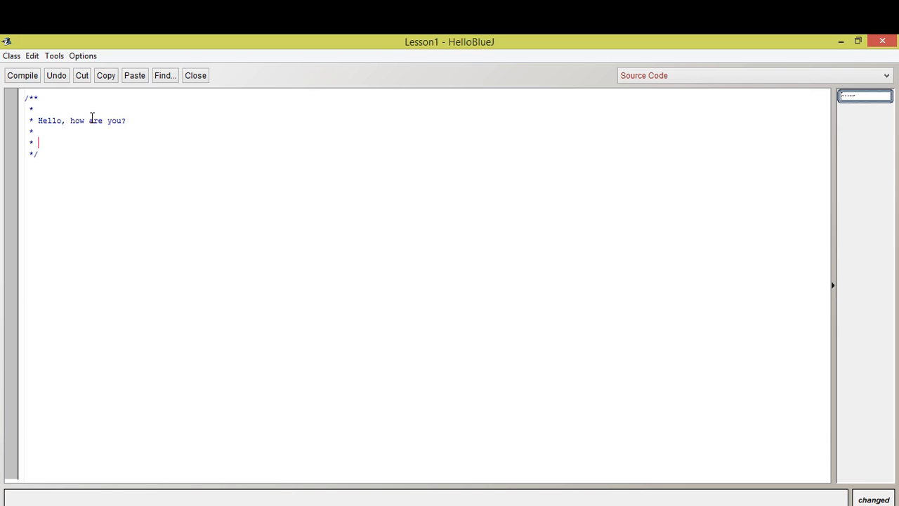
{"action": "key", "text": "Backspace"}
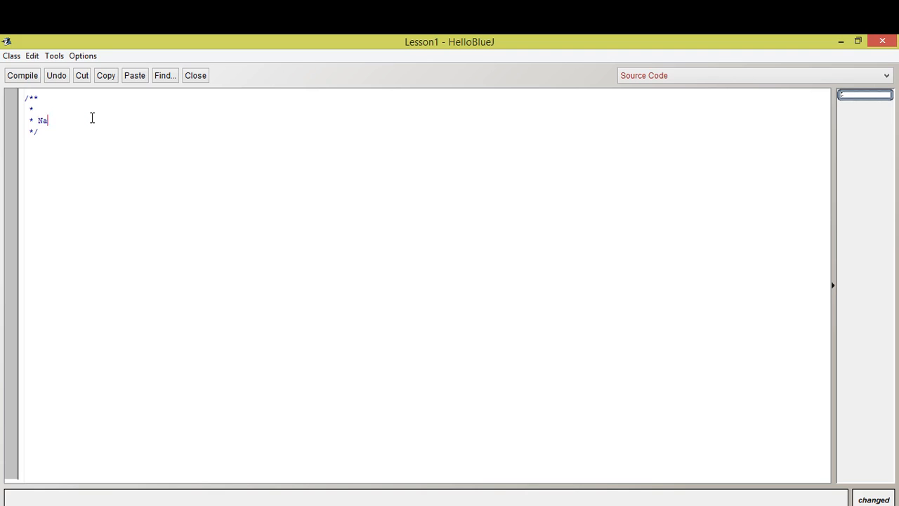
Step: Write the Name, Project and Date header lines and place the cursor below the comment
{"action": "type", "text": "me:"}
{"action": "type", "text": "D"}
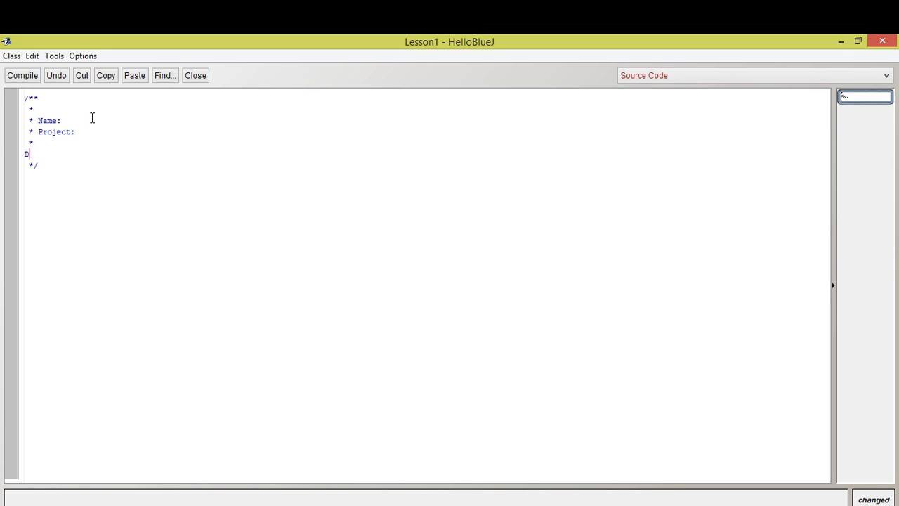
{"action": "type", "text": "* Dat"}
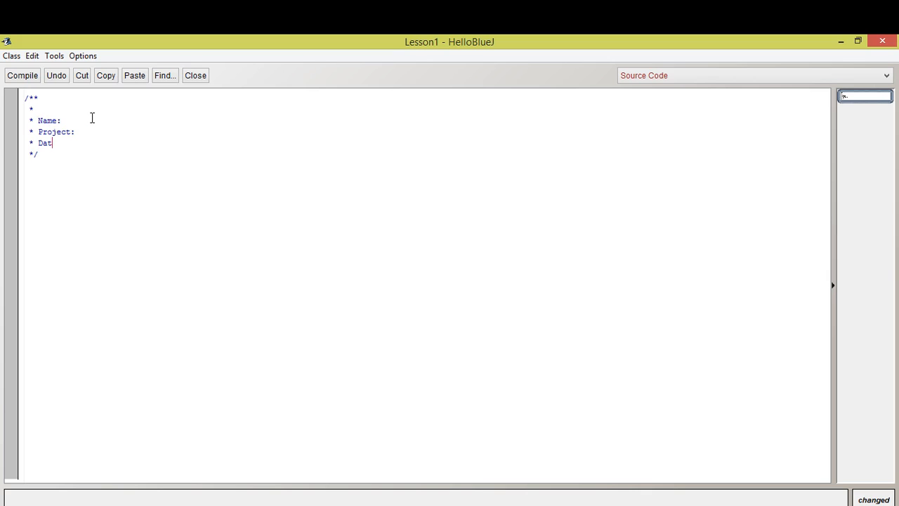
{"action": "type", "text": "e:"}
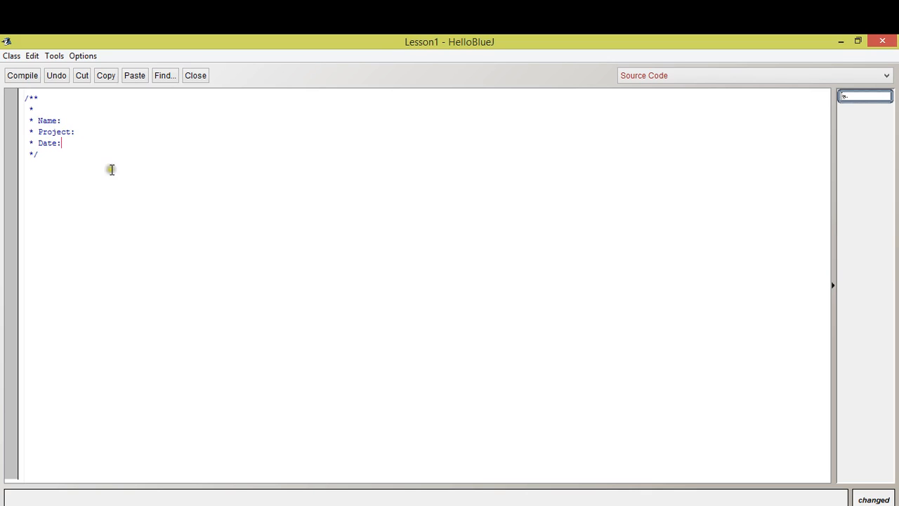
{"action": "mouse_move", "coordinate": [104, 163]}
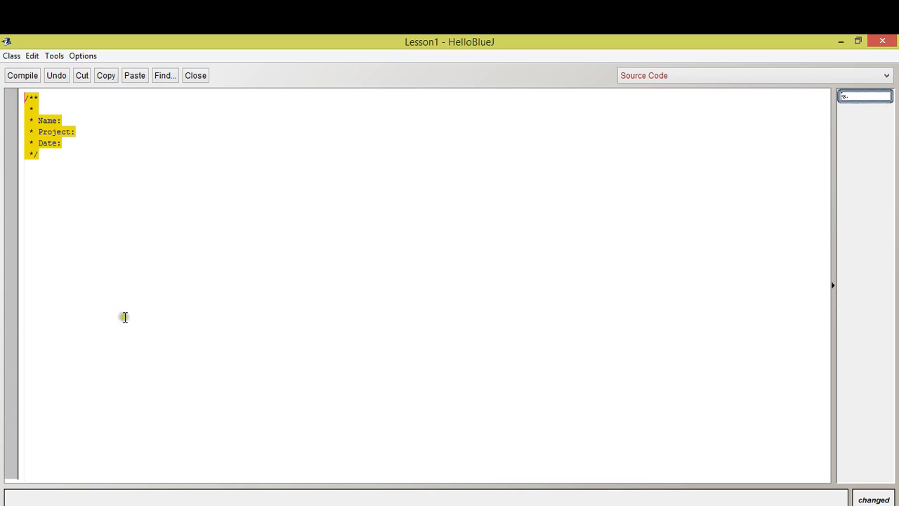
{"action": "mouse_move", "coordinate": [60, 177]}
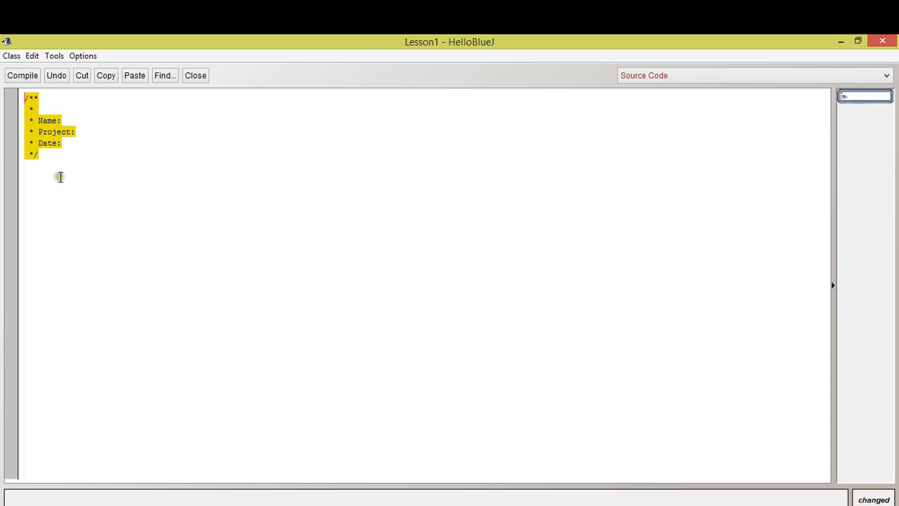
{"action": "left_click", "coordinate": [153, 232]}
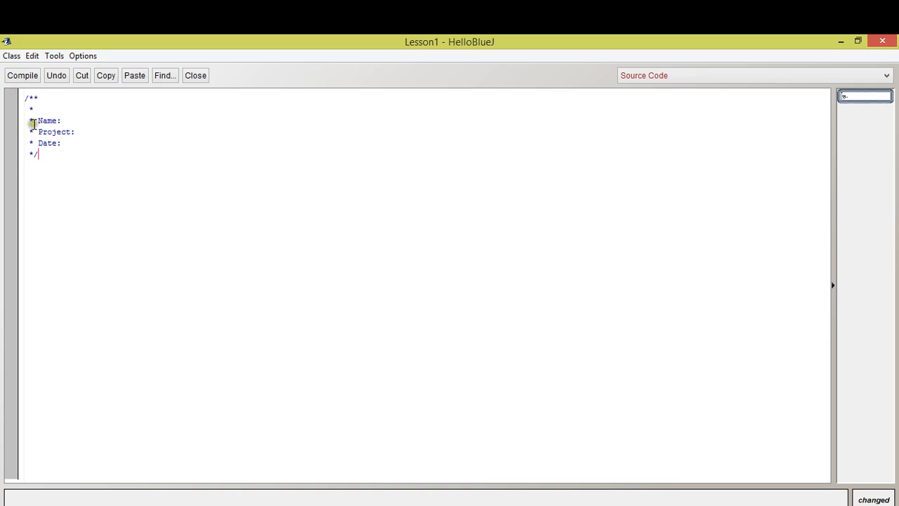
{"action": "double_click", "coordinate": [48, 121]}
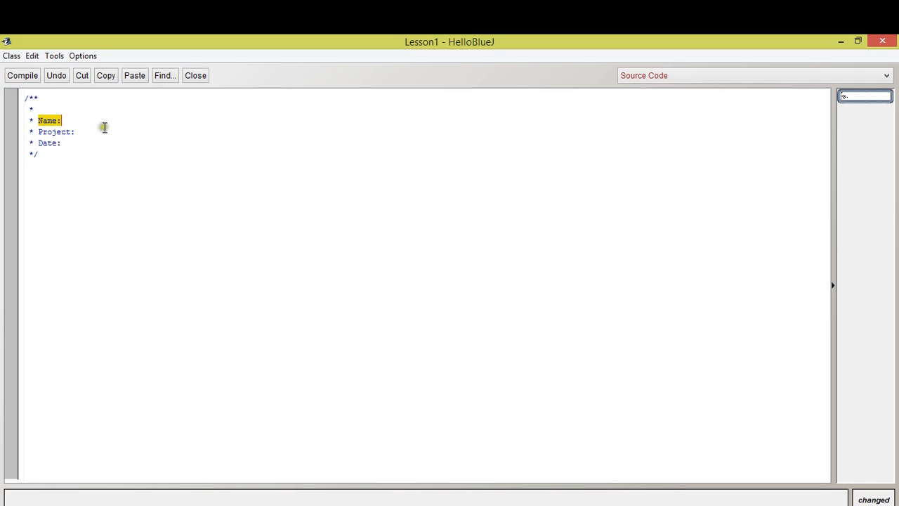
{"action": "mouse_move", "coordinate": [184, 189]}
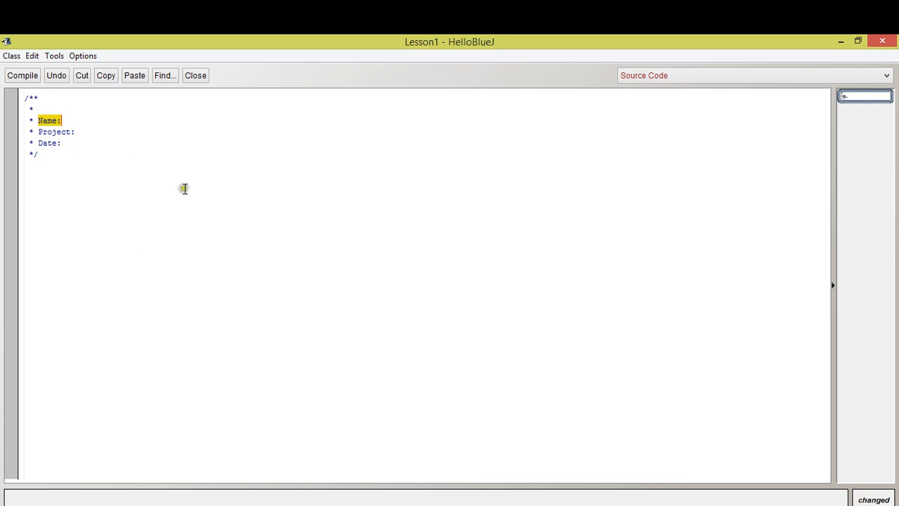
{"action": "mouse_move", "coordinate": [135, 243]}
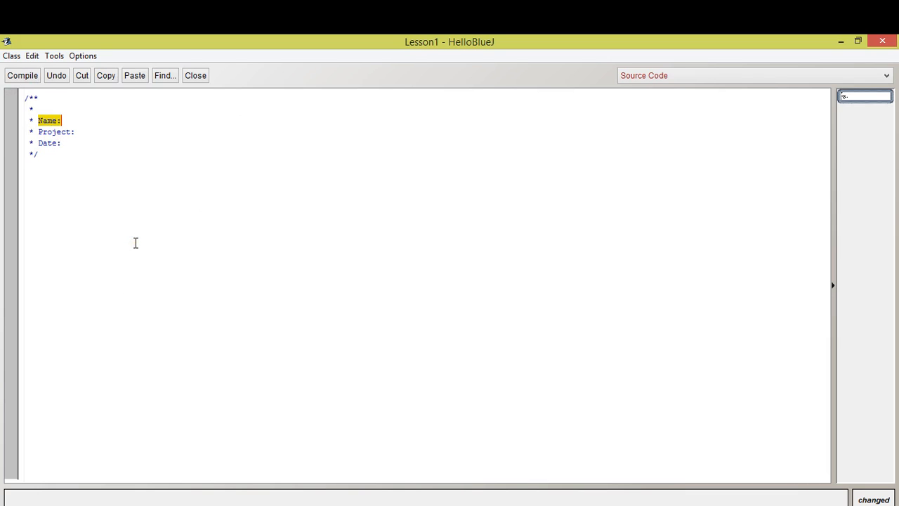
{"action": "left_click", "coordinate": [41, 153]}
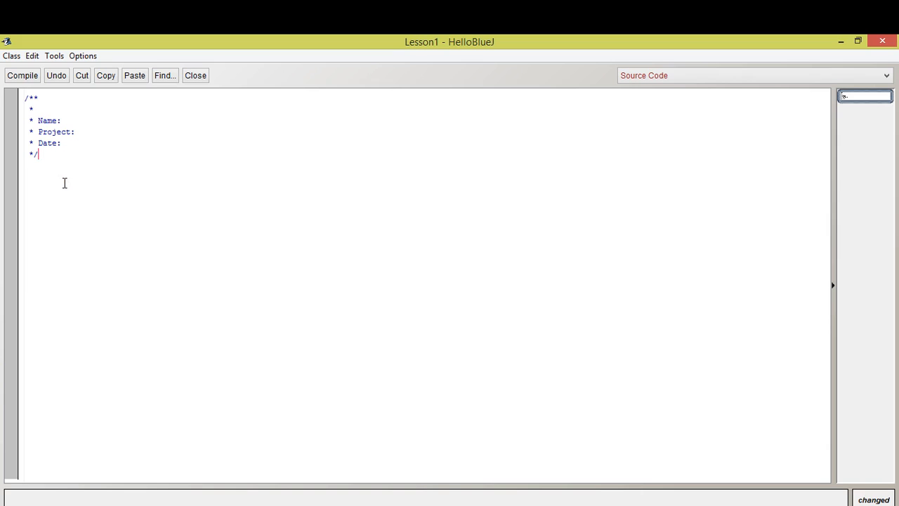
{"action": "mouse_move", "coordinate": [76, 182]}
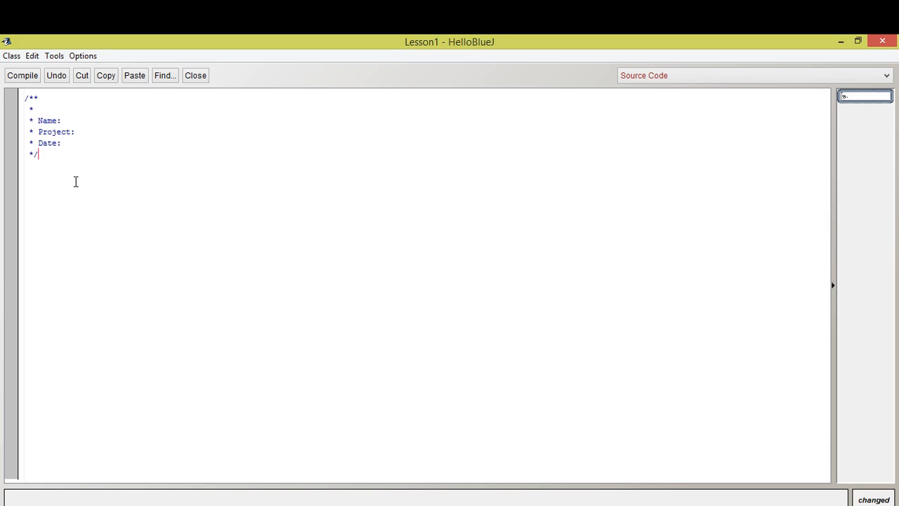
{"action": "mouse_move", "coordinate": [450, 373]}
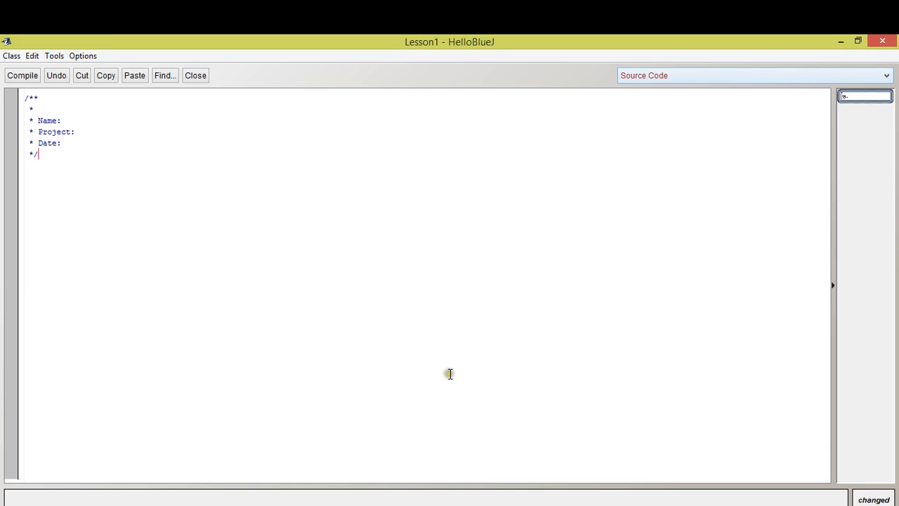
{"action": "mouse_move", "coordinate": [382, 186]}
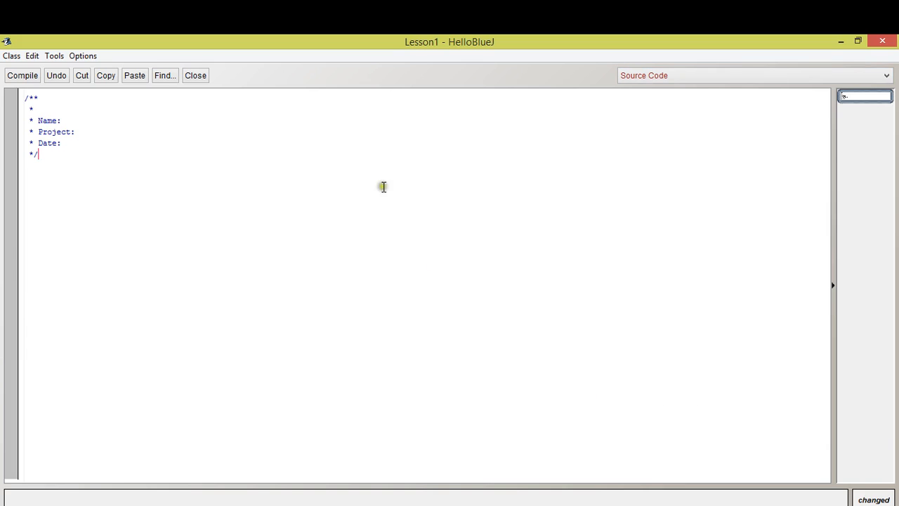
{"action": "mouse_move", "coordinate": [407, 300]}
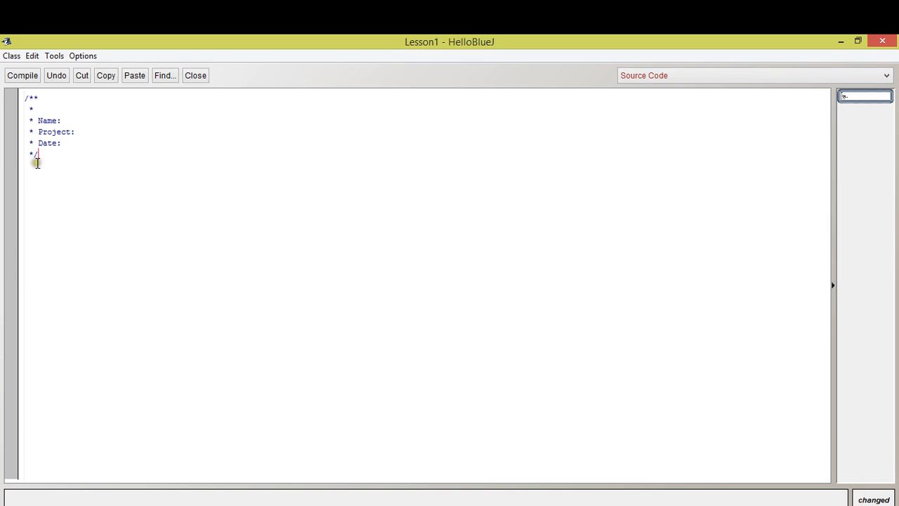
{"action": "mouse_move", "coordinate": [140, 177]}
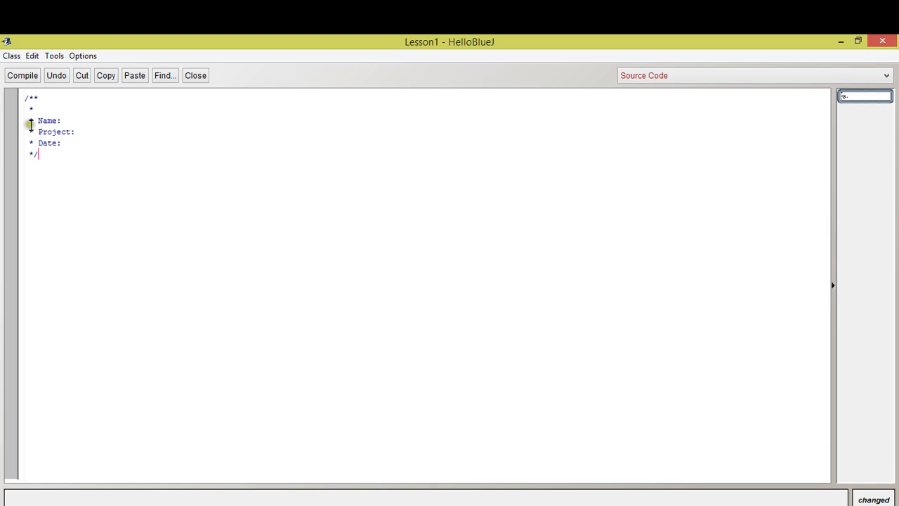
{"action": "left_click_drag", "start_coordinate": [41, 110], "coordinate": [62, 143]}
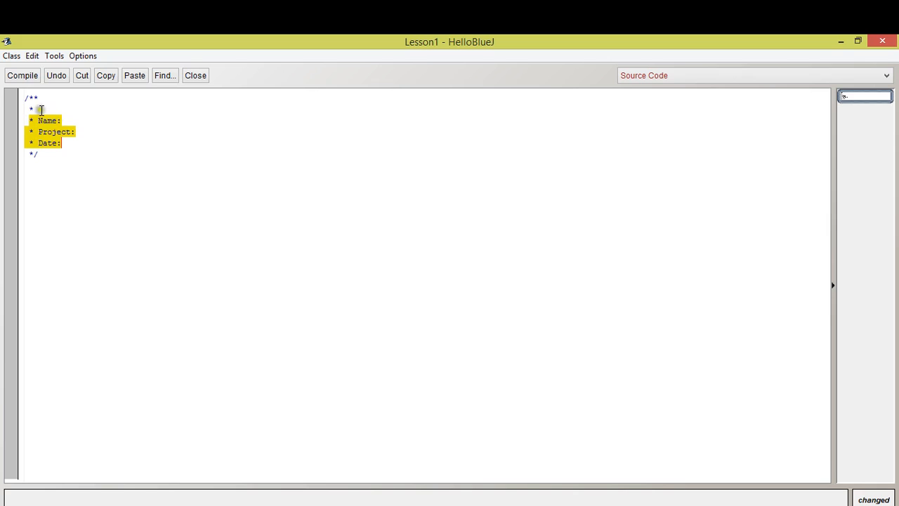
{"action": "mouse_move", "coordinate": [113, 175]}
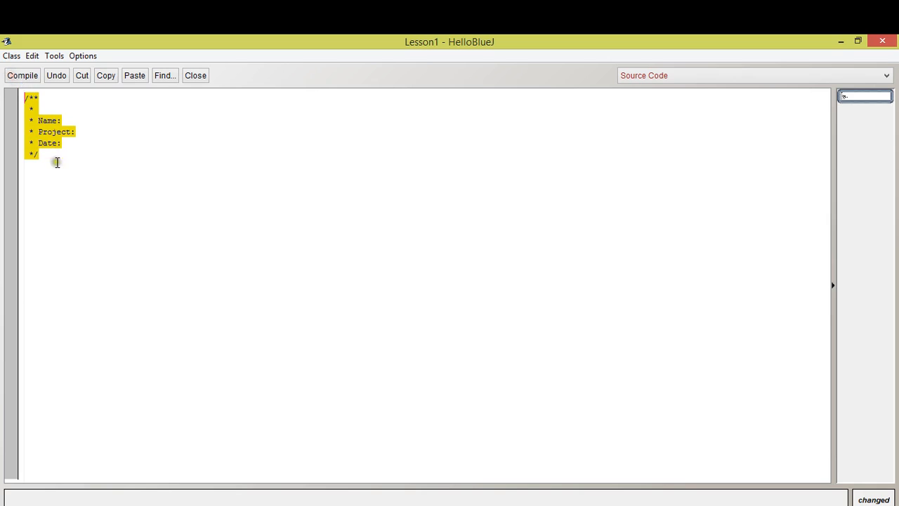
{"action": "left_click", "coordinate": [39, 153]}
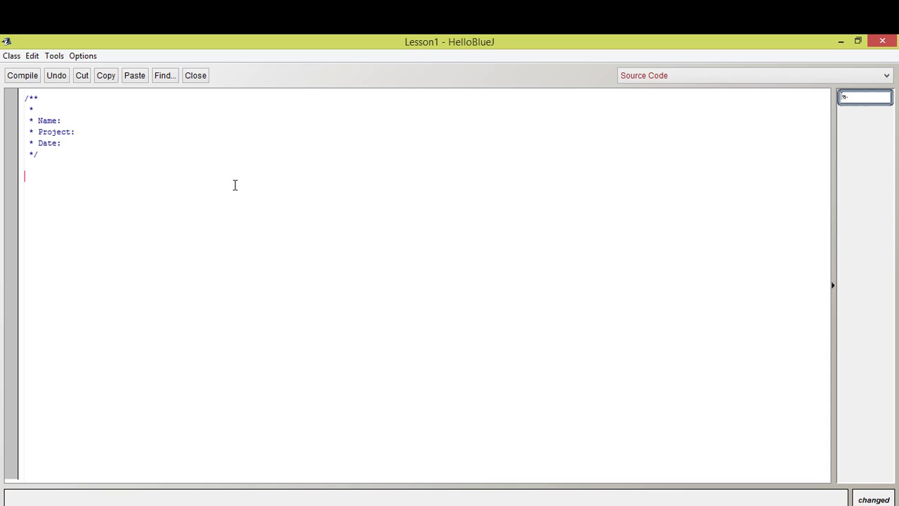
Step: Write 'public class' on the line below the header comment
{"action": "type", "text": "public"}
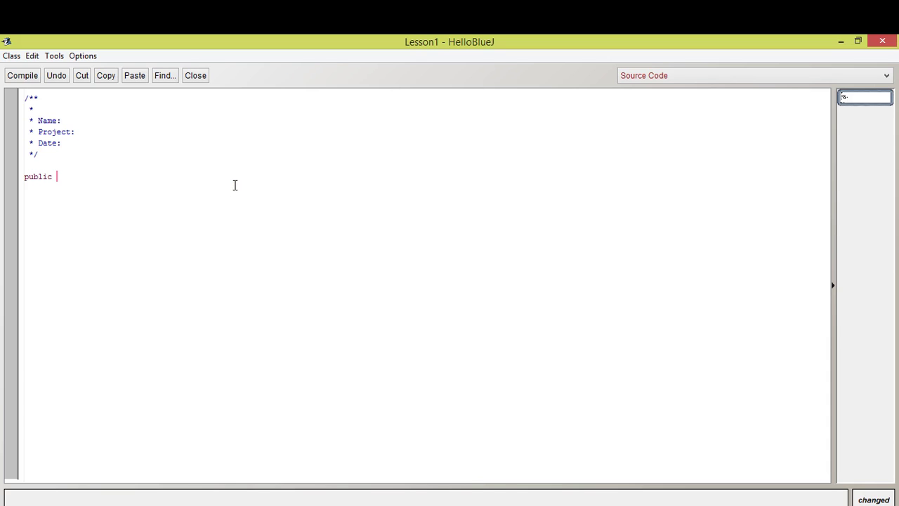
{"action": "type", "text": "class"}
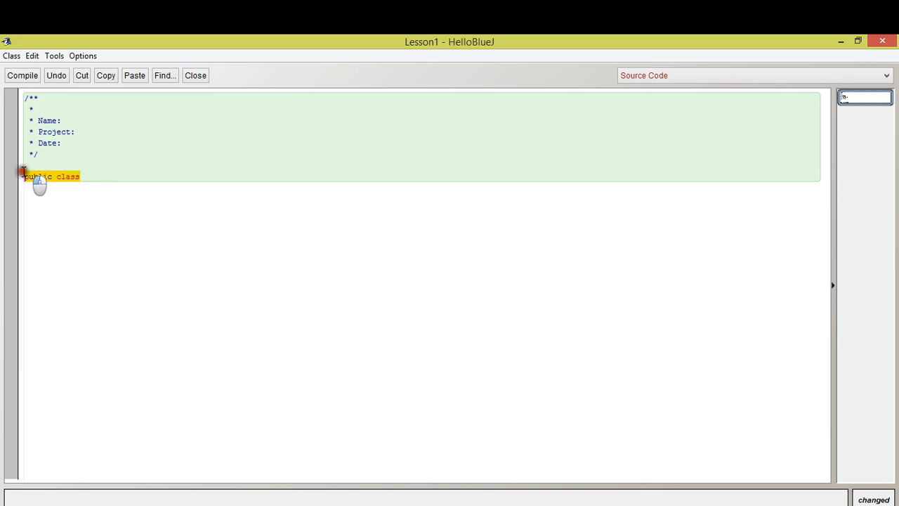
{"action": "left_click", "coordinate": [90, 177]}
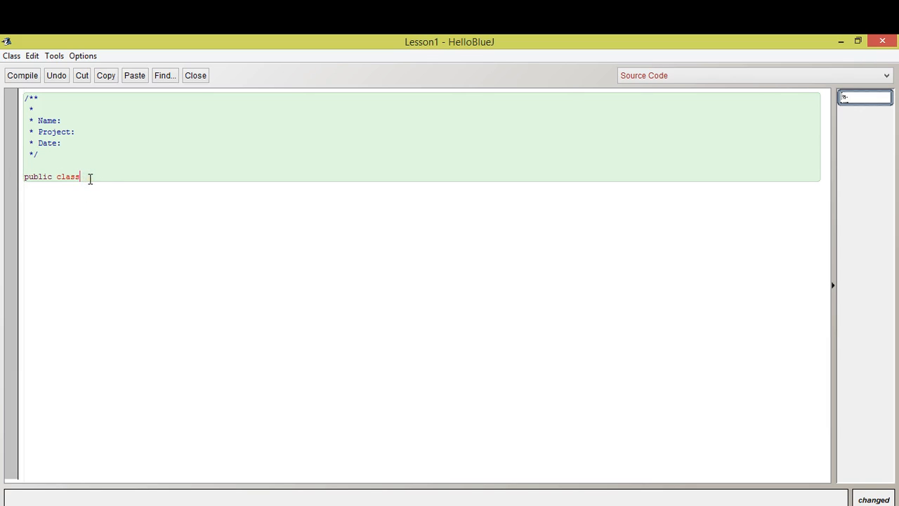
{"action": "mouse_move", "coordinate": [92, 167]}
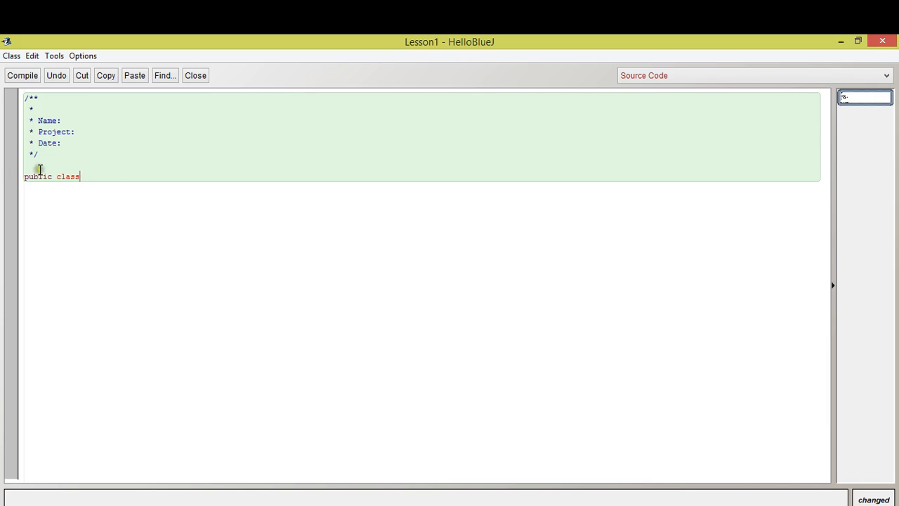
{"action": "double_click", "coordinate": [68, 177]}
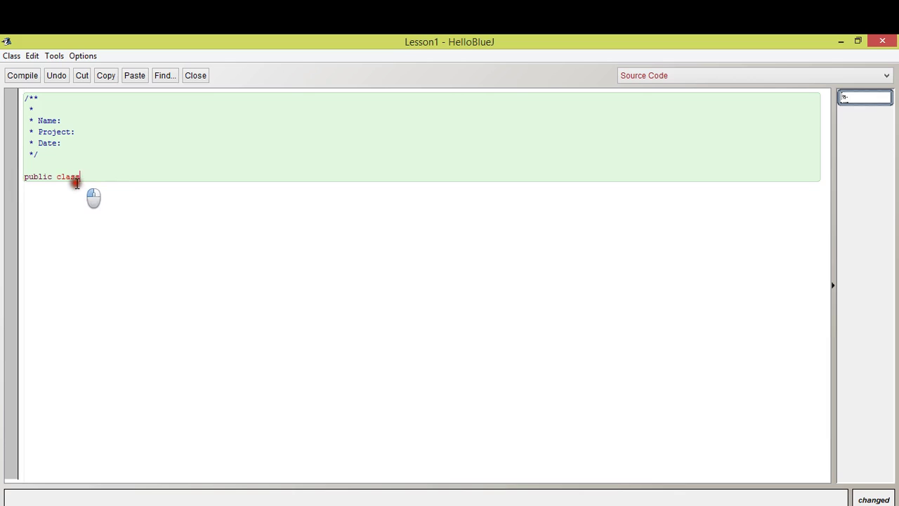
{"action": "double_click", "coordinate": [38, 177]}
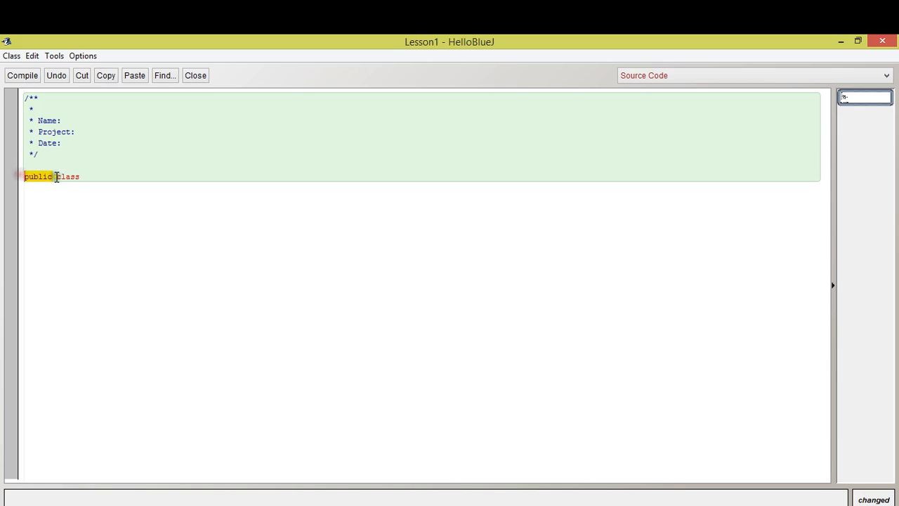
{"action": "left_click", "coordinate": [87, 180]}
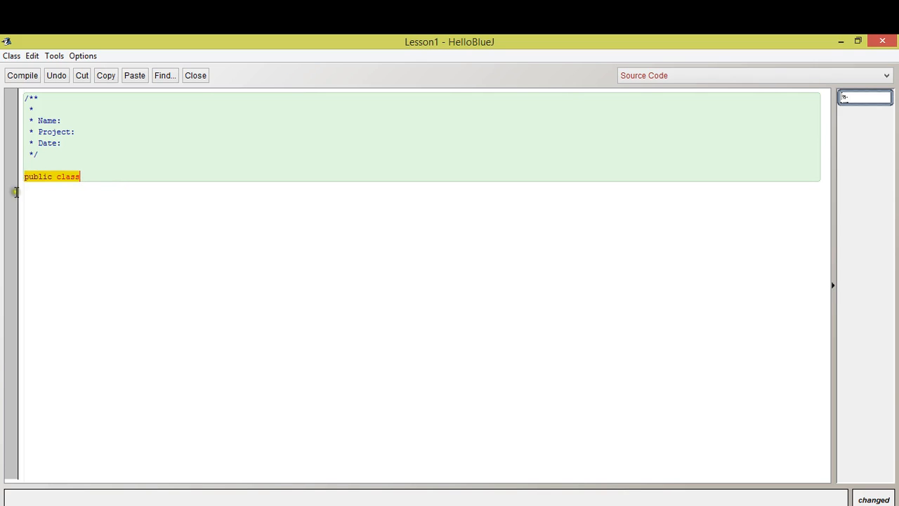
{"action": "left_click", "coordinate": [117, 175]}
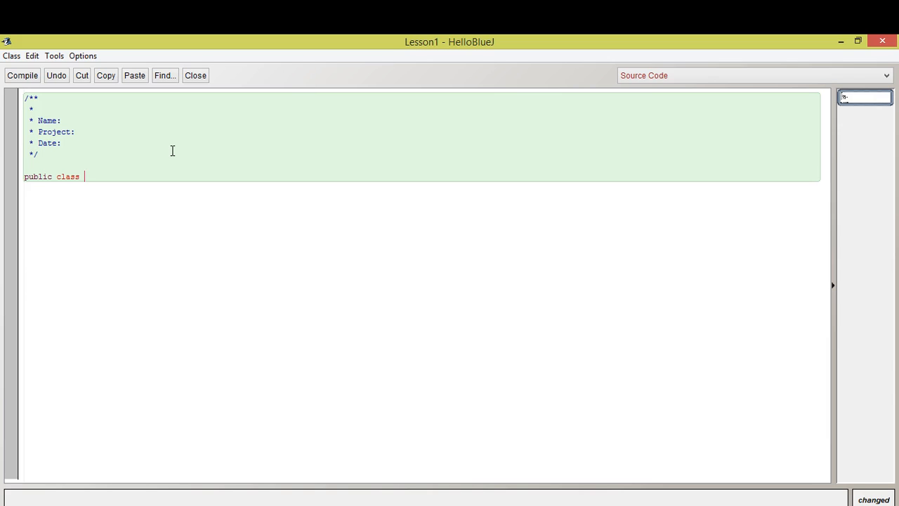
Step: Complete the declaration as 'public class Lesson1' with a capital L and start a new line
{"action": "type", "text": "lesso"}
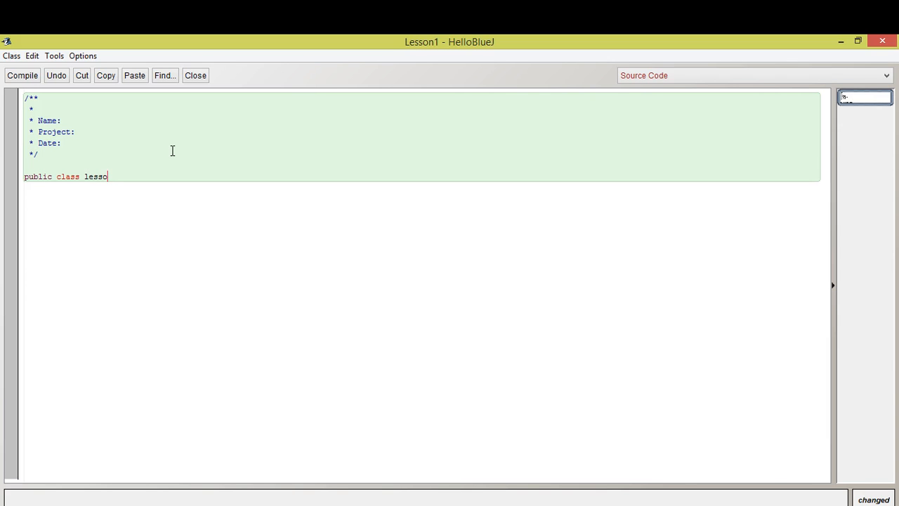
{"action": "type", "text": "n1"}
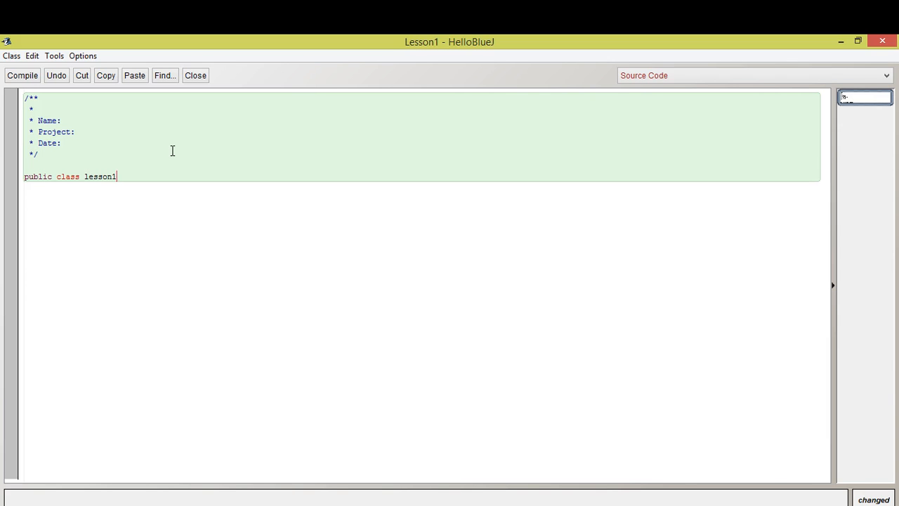
{"action": "key", "text": "Backspace"}
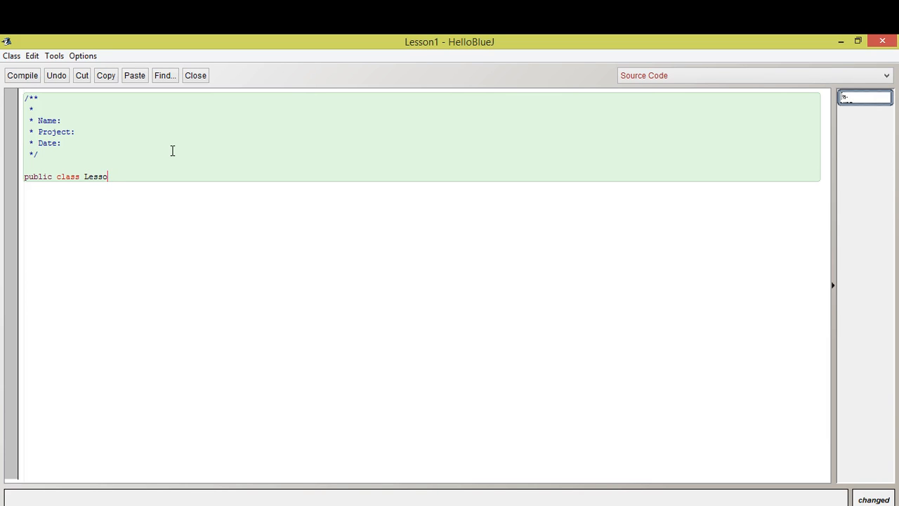
{"action": "type", "text": "n1"}
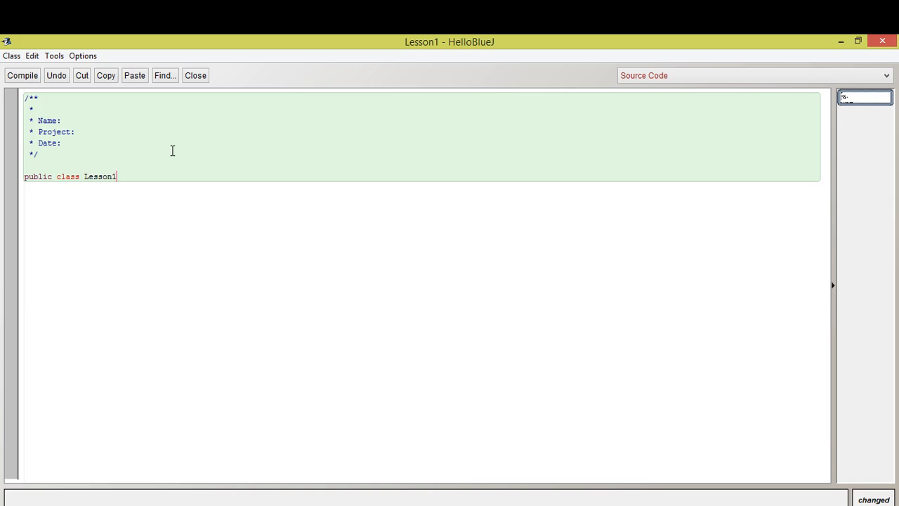
{"action": "key", "text": "Return"}
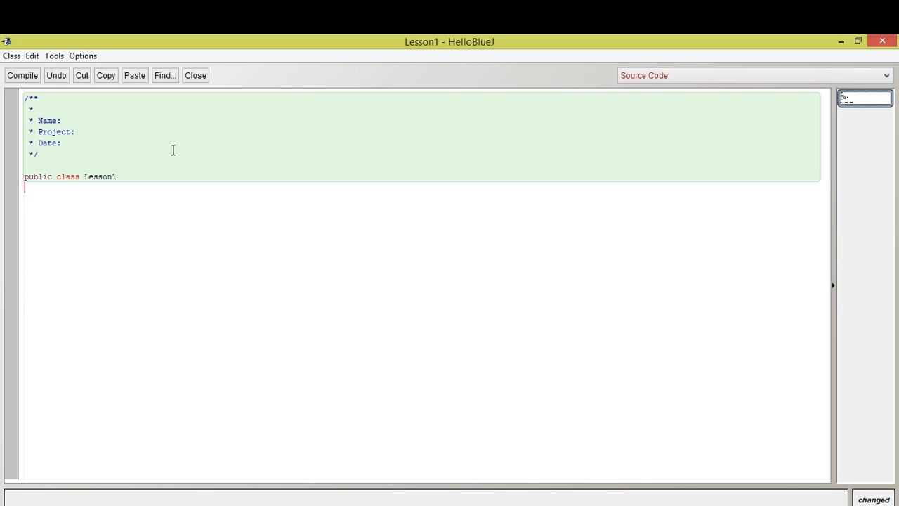
Step: Add opening and closing braces for the class body and place the cursor inside
{"action": "type", "text": "{"}
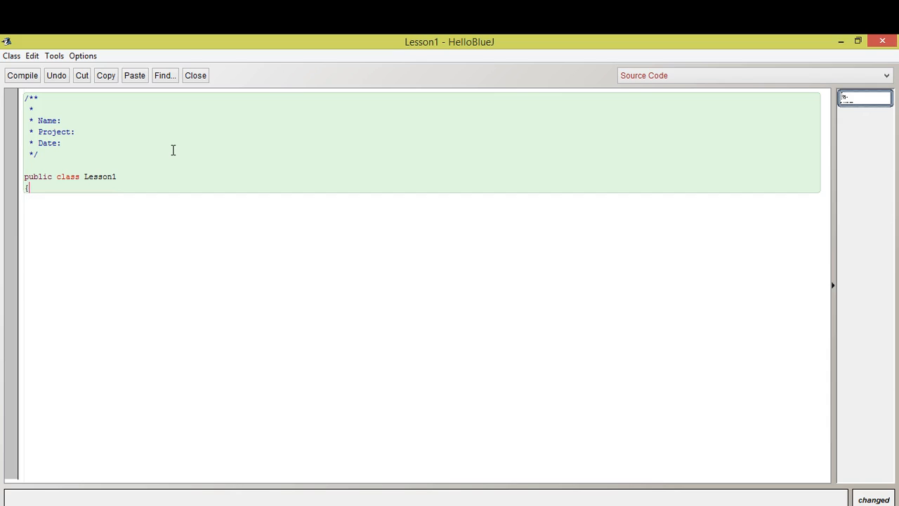
{"action": "key", "text": "Return"}
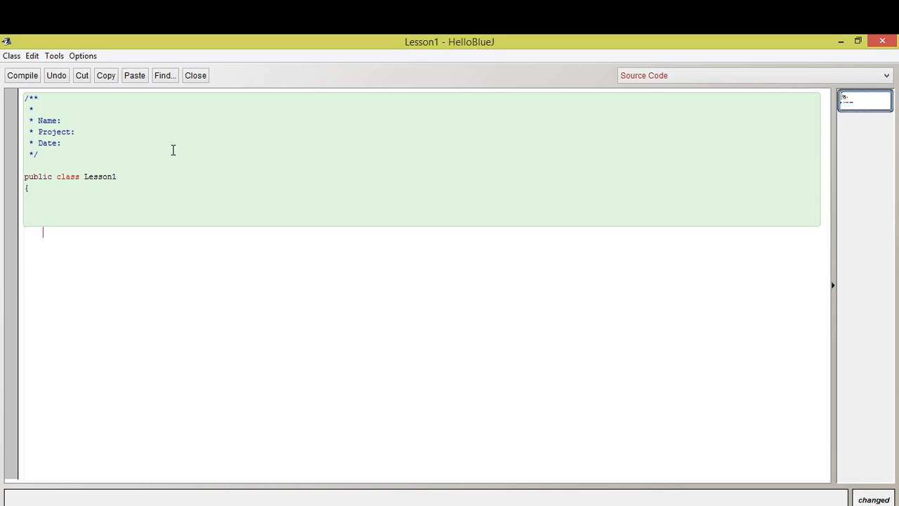
{"action": "type", "text": "}"}
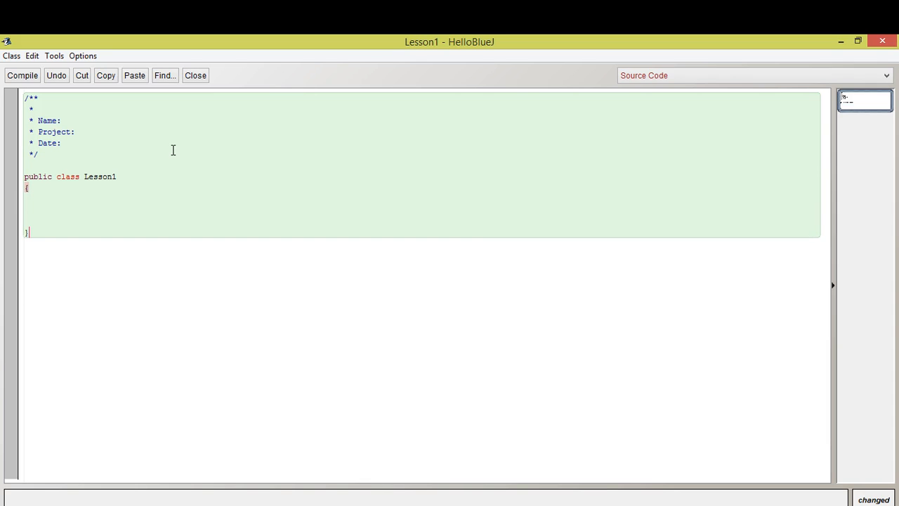
{"action": "left_click", "coordinate": [42, 196]}
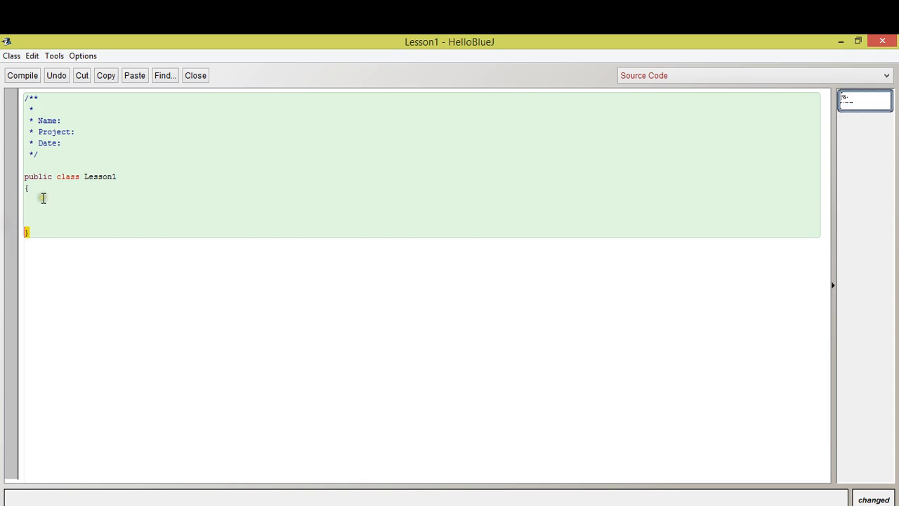
{"action": "mouse_move", "coordinate": [42, 244]}
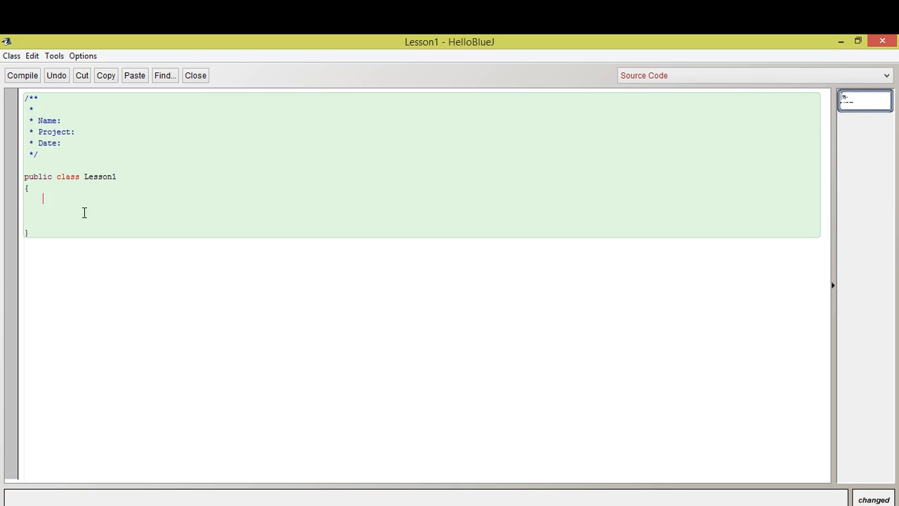
Step: Write the header 'public static void main (String[] args)' and start a new line
{"action": "type", "text": "pub"}
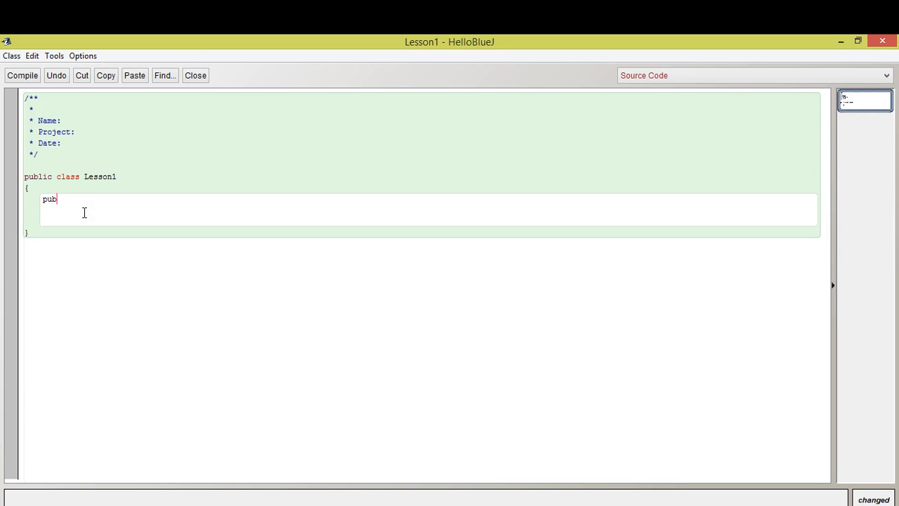
{"action": "type", "text": "lic"}
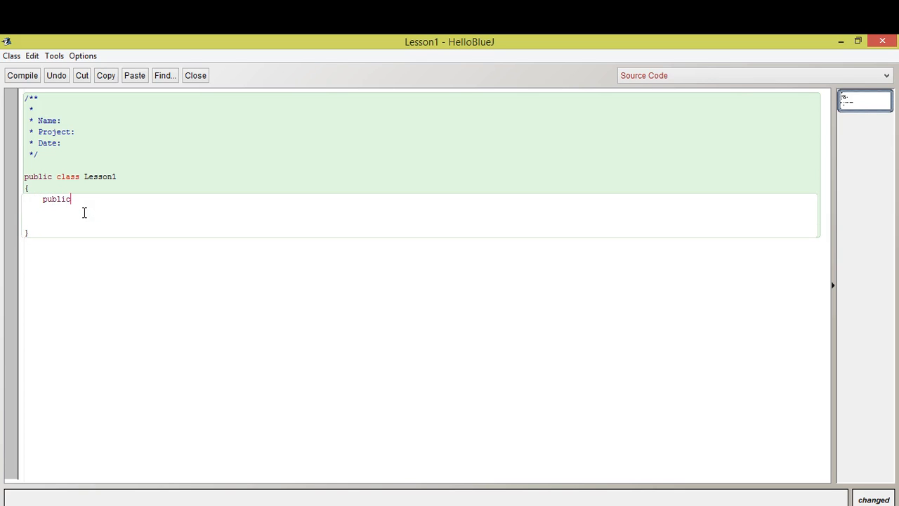
{"action": "type", "text": "statu"}
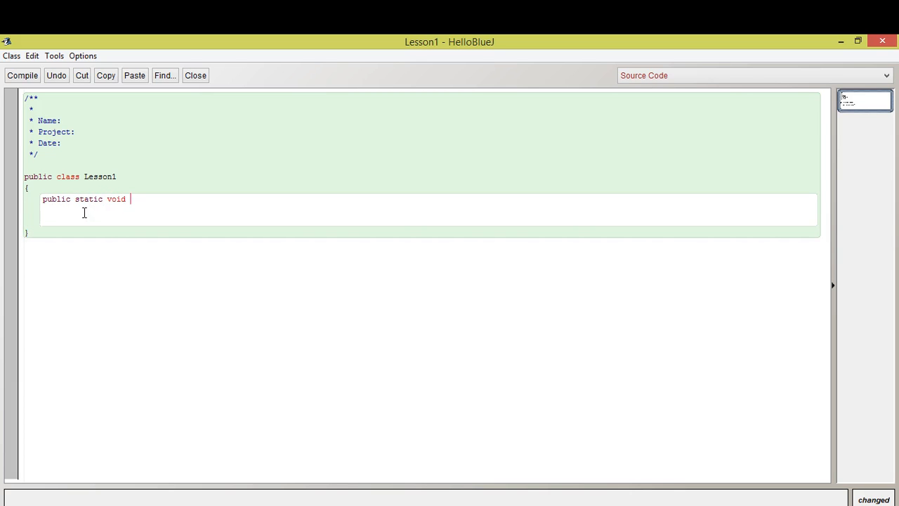
{"action": "type", "text": "main"}
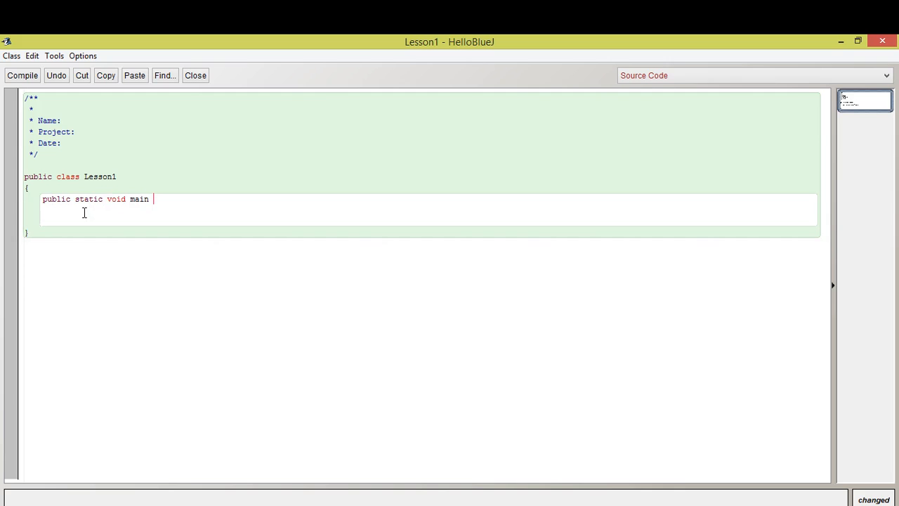
{"action": "type", "text": "(String"}
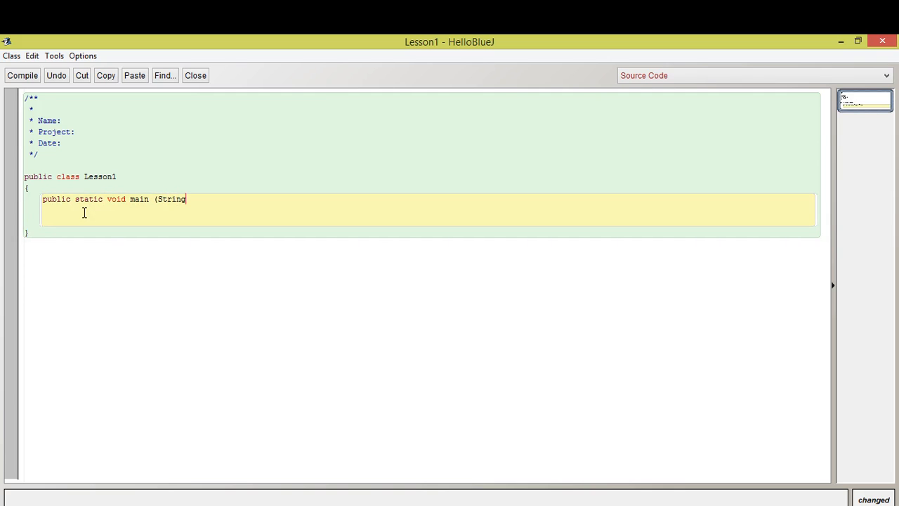
{"action": "type", "text": "["}
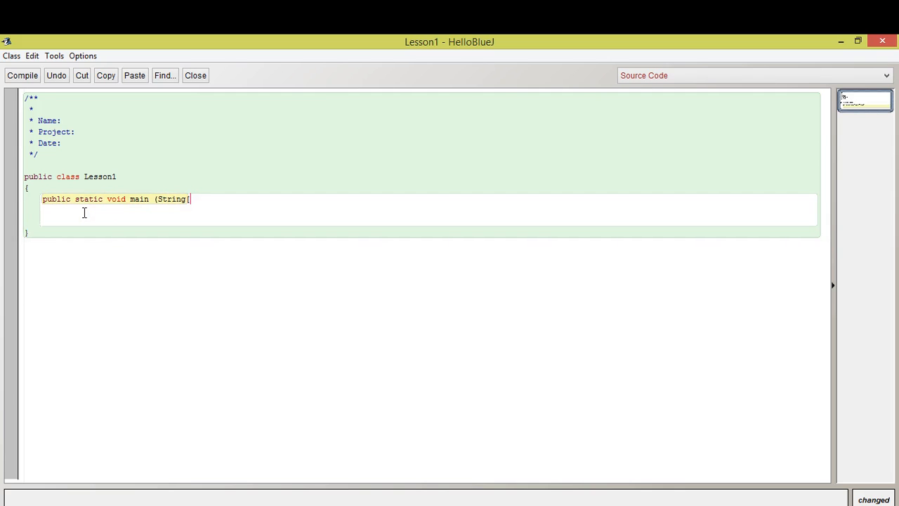
{"action": "type", "text": "]"}
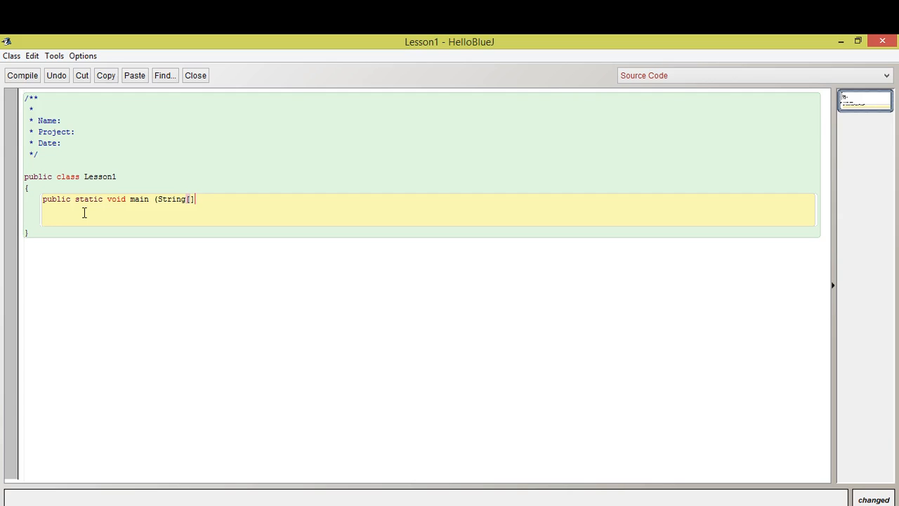
{"action": "type", "text": "args"}
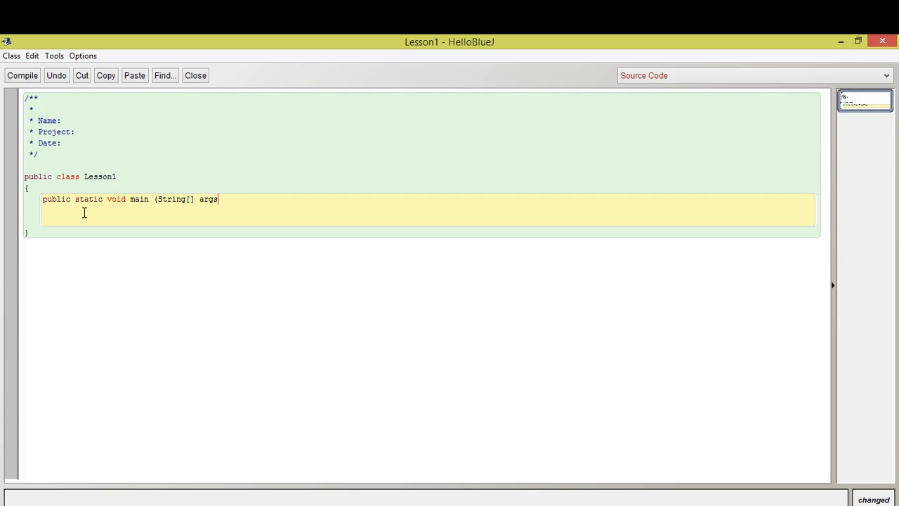
{"action": "type", "text": ")"}
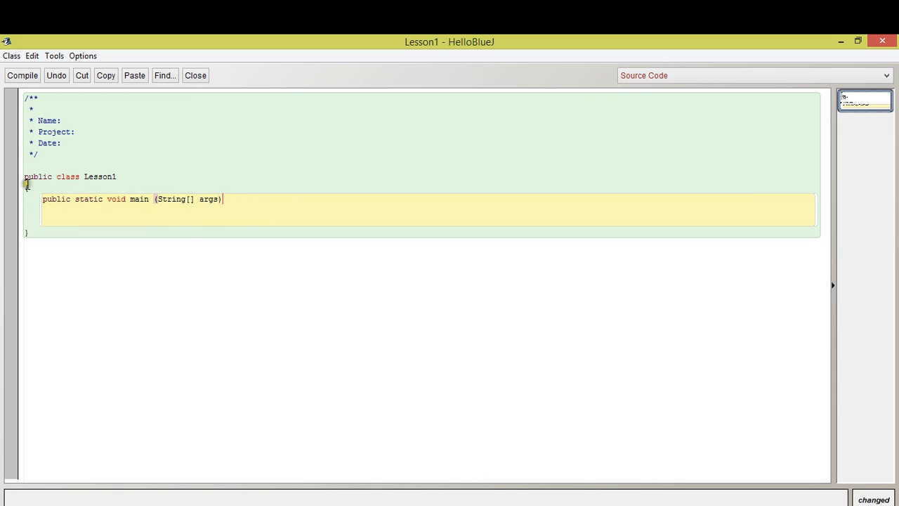
{"action": "mouse_move", "coordinate": [258, 198]}
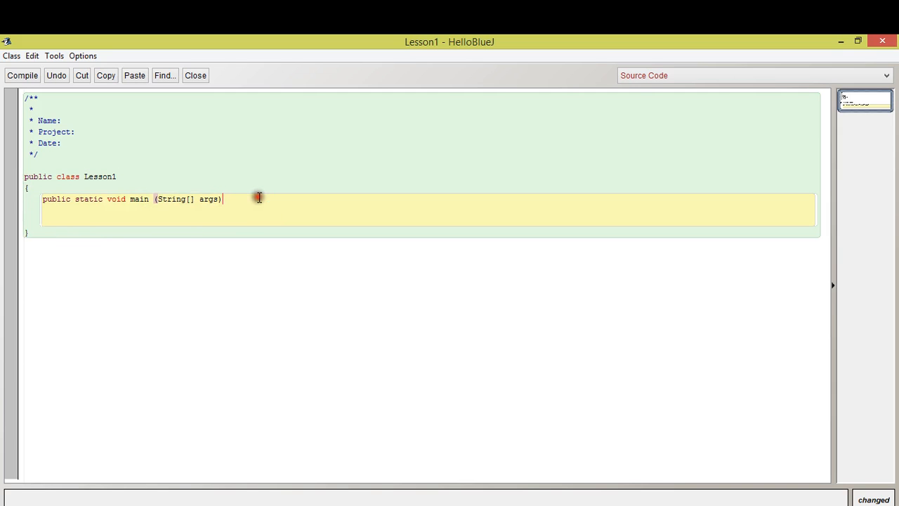
{"action": "mouse_move", "coordinate": [334, 160]}
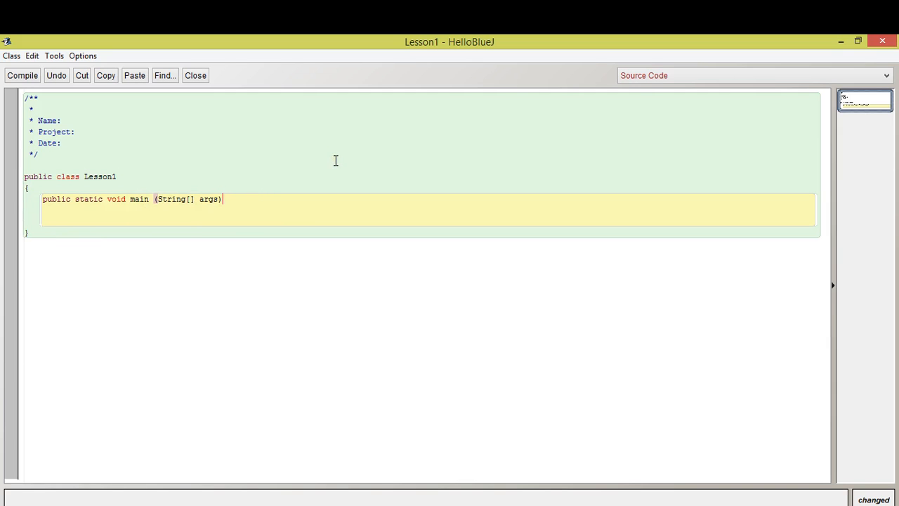
{"action": "key", "text": "Return"}
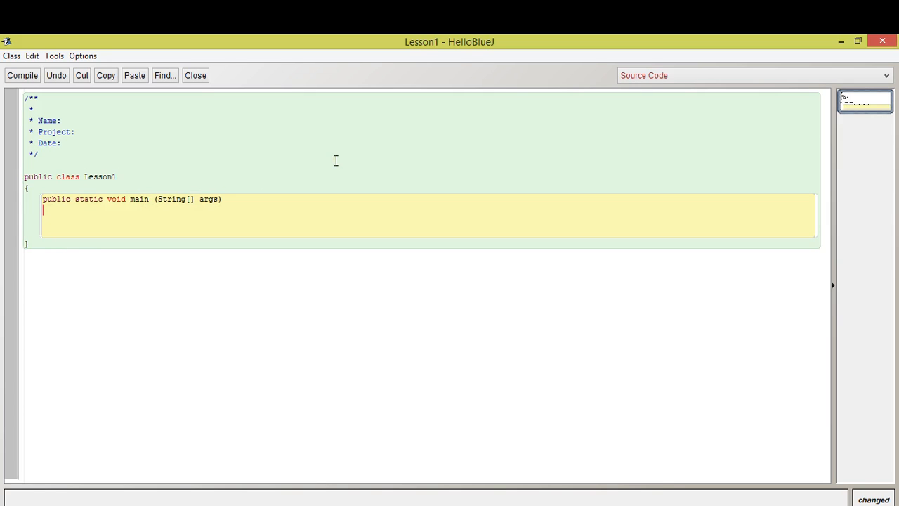
Step: Add the opening brace of the main method body
{"action": "type", "text": "{"}
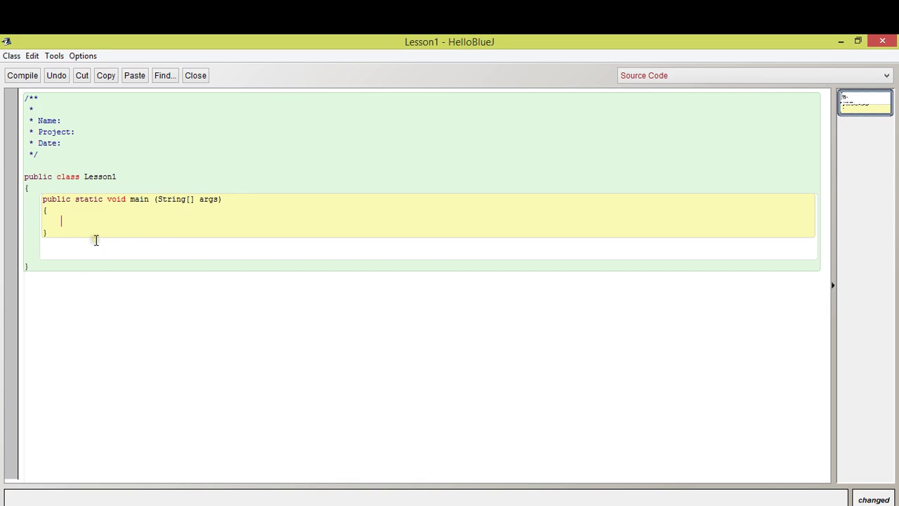
{"action": "mouse_move", "coordinate": [119, 250]}
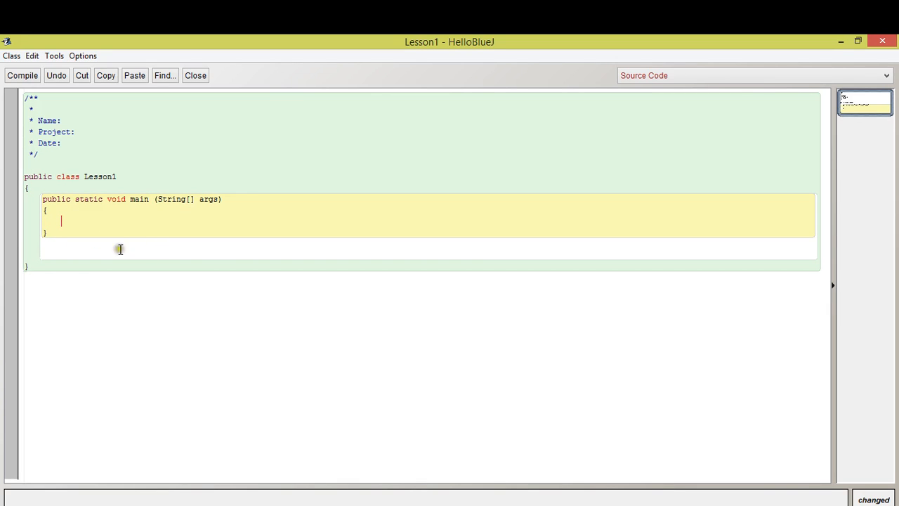
{"action": "mouse_move", "coordinate": [166, 200]}
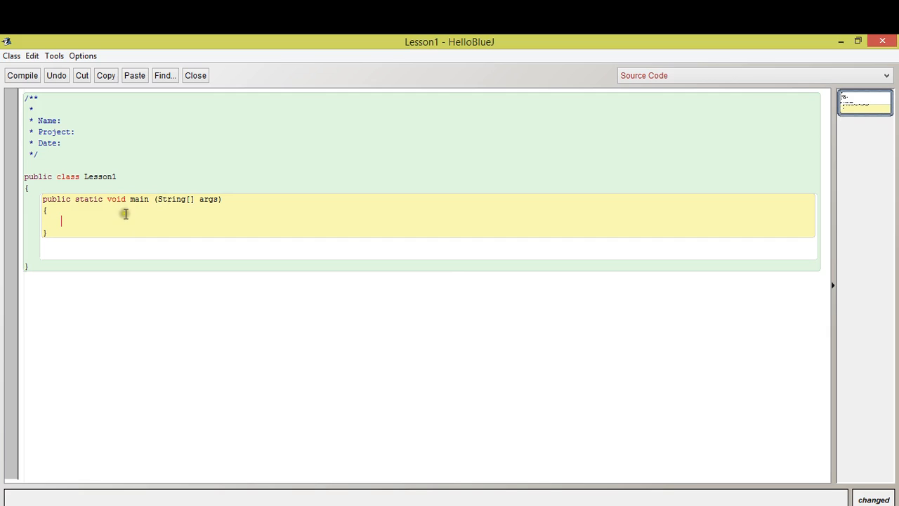
Step: Begin a System.out.println (" statement on a new line inside main
{"action": "key", "text": "Return"}
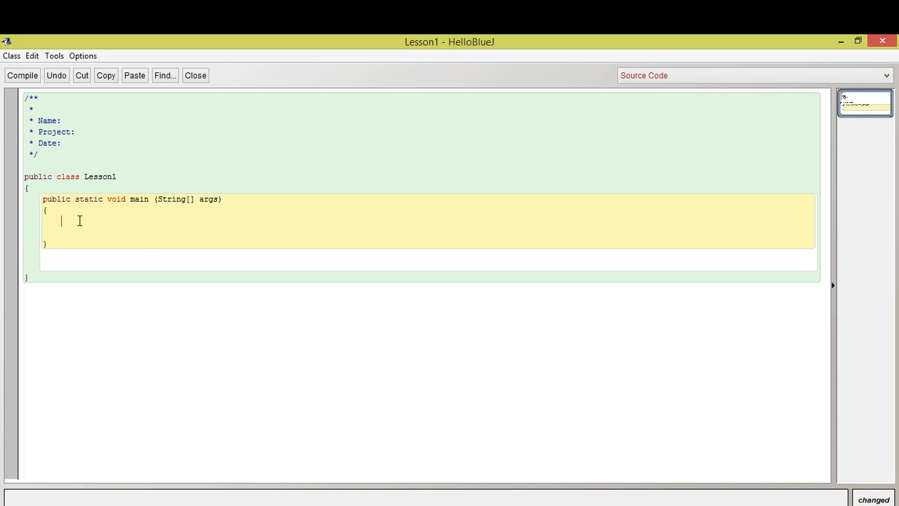
{"action": "type", "text": "Sys"}
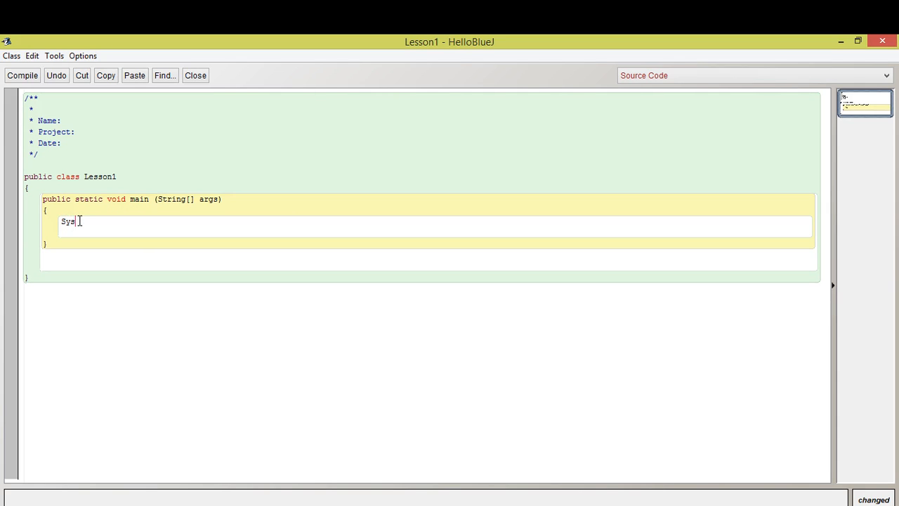
{"action": "type", "text": "tem.o"}
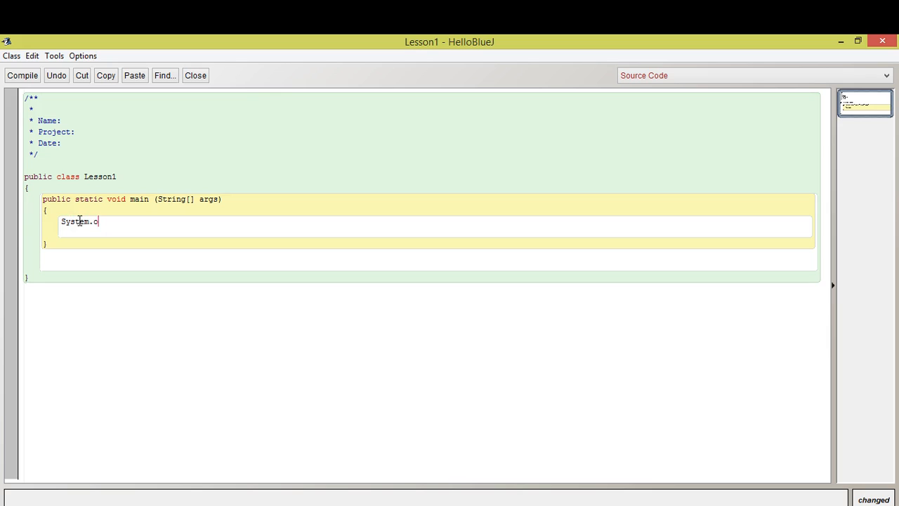
{"action": "type", "text": "ut.print"}
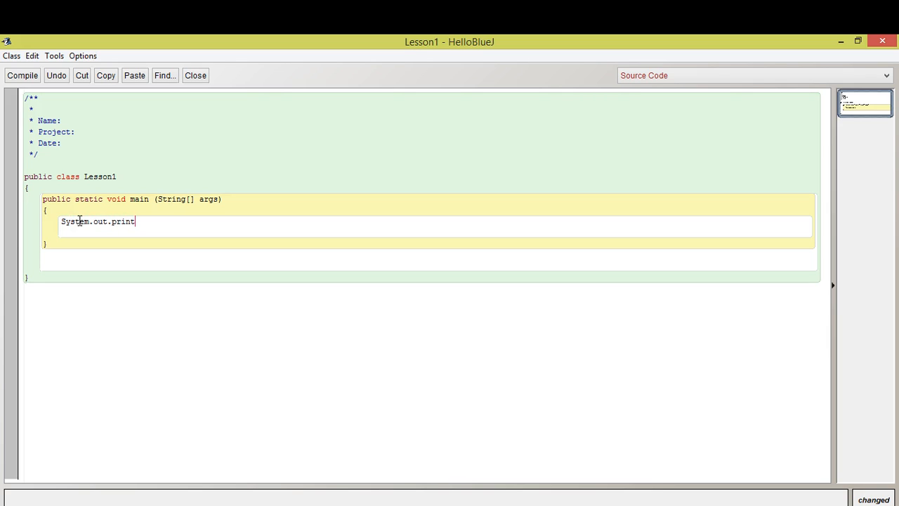
{"action": "type", "text": "ln ("}
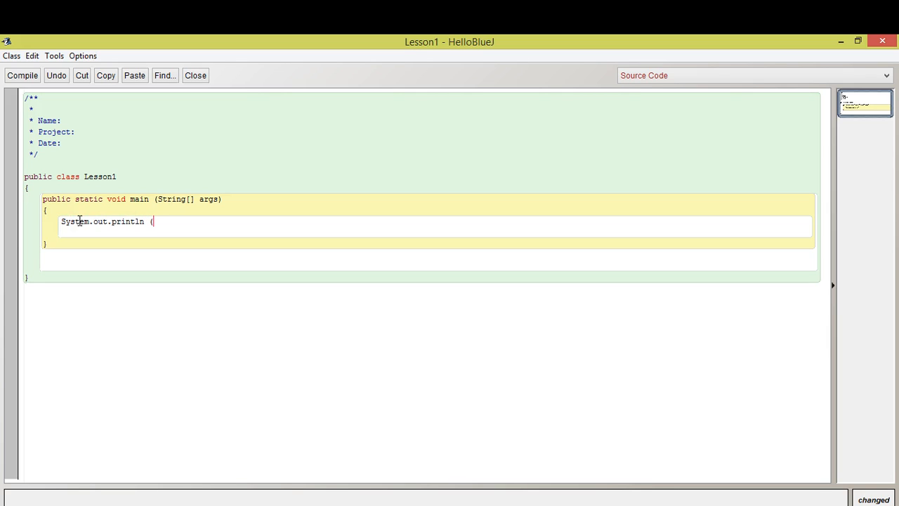
{"action": "type", "text": "\""}
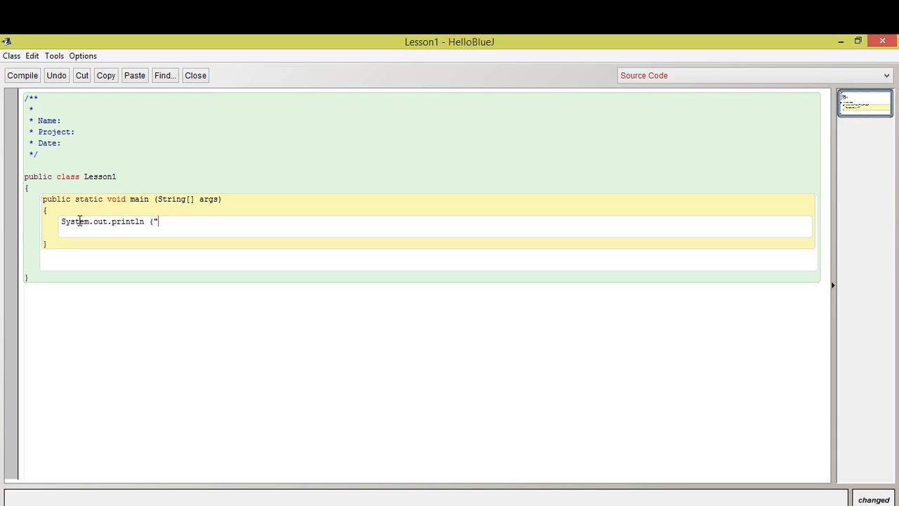
Step: Finish the message "Hello, this is lesson 1" and close the parenthesis
{"action": "type", "text": "Hello,"}
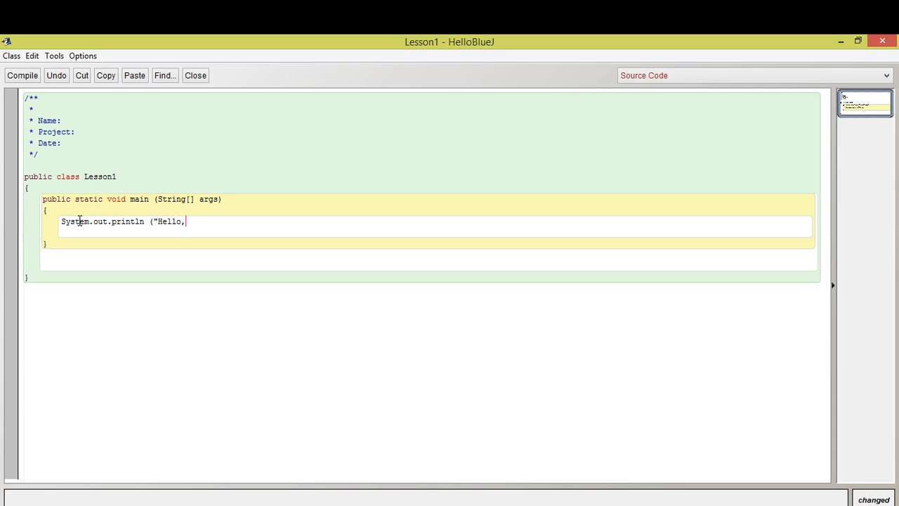
{"action": "type", "text": "this i"}
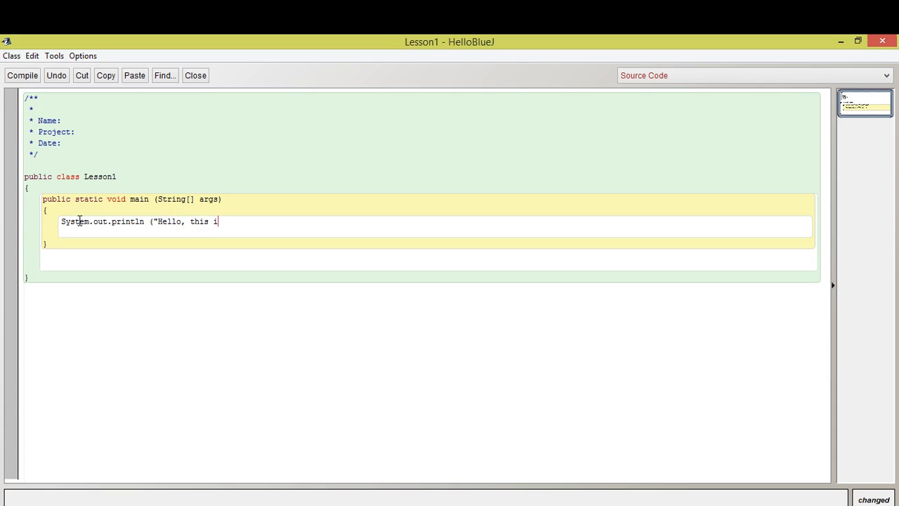
{"action": "type", "text": "s lesson 1\""}
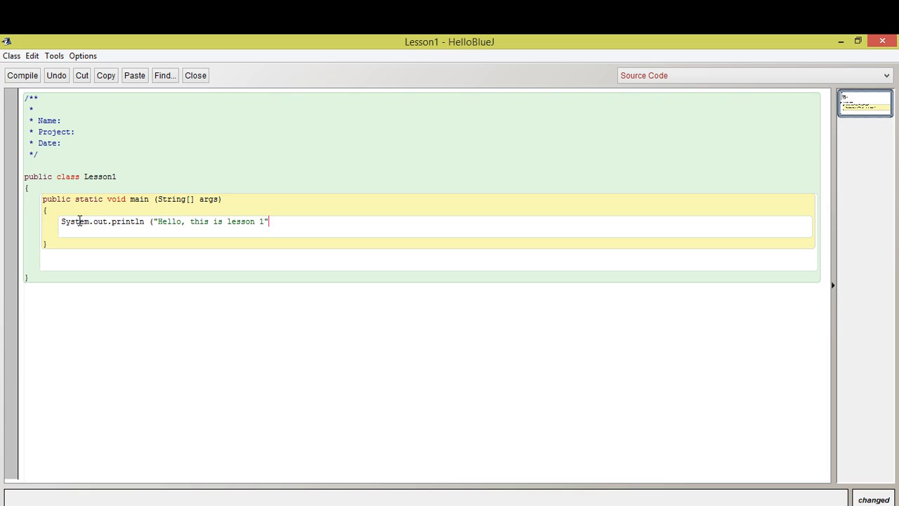
{"action": "key", "text": "Backspace"}
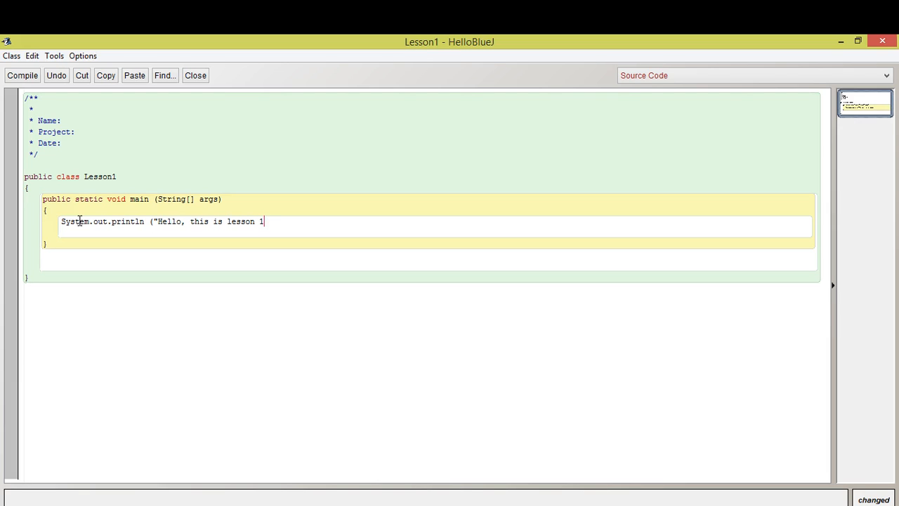
{"action": "type", "text": "\""}
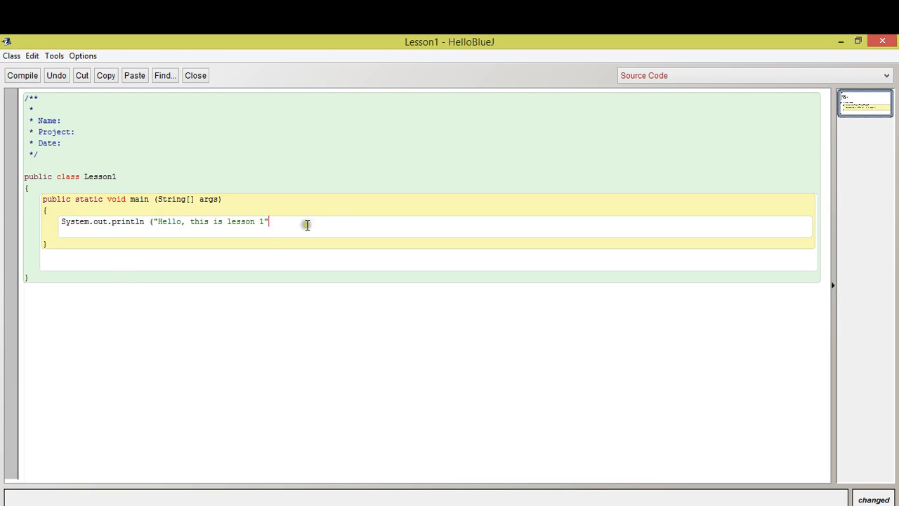
{"action": "mouse_move", "coordinate": [278, 219]}
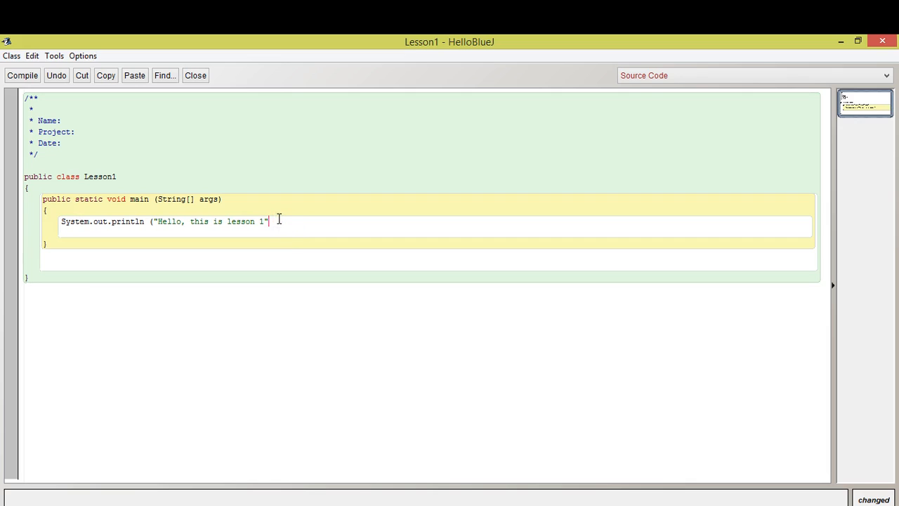
{"action": "type", "text": ")"}
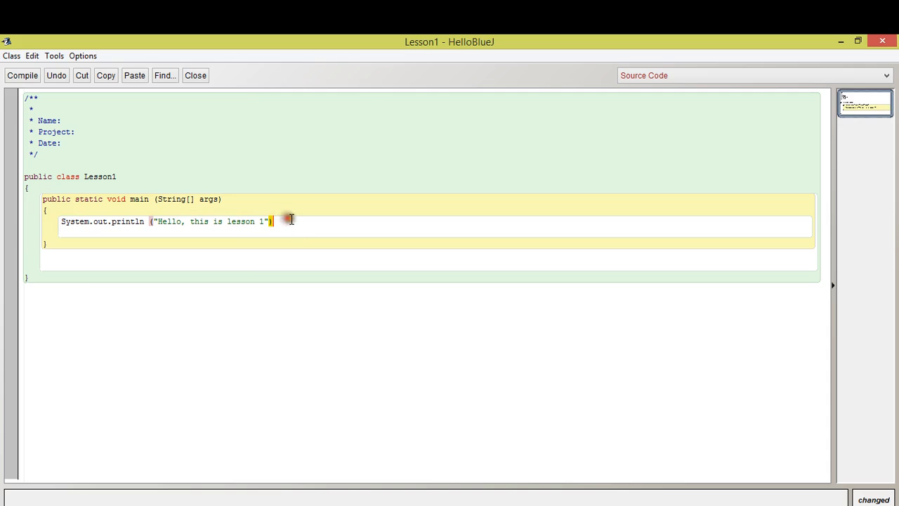
{"action": "mouse_move", "coordinate": [685, 58]}
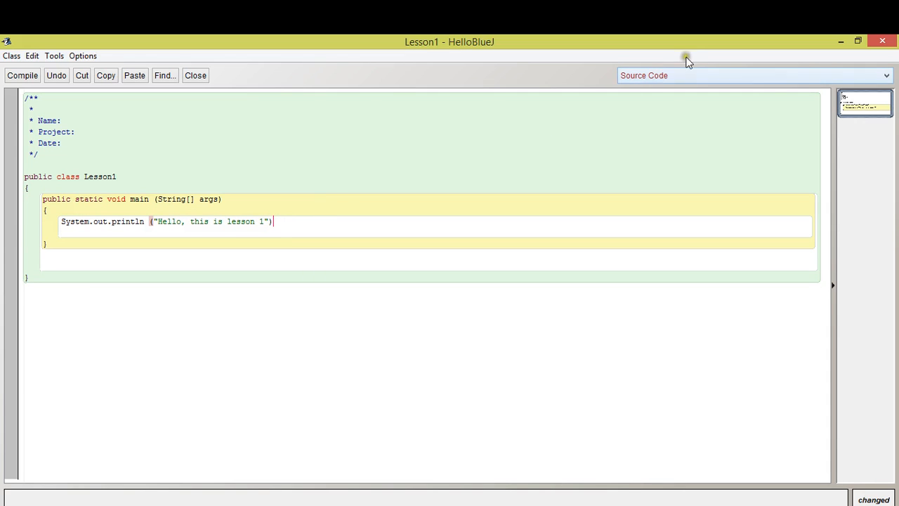
Step: End the System.out.println line in Lesson1 with its missing semicolon
{"action": "type", "text": ";"}
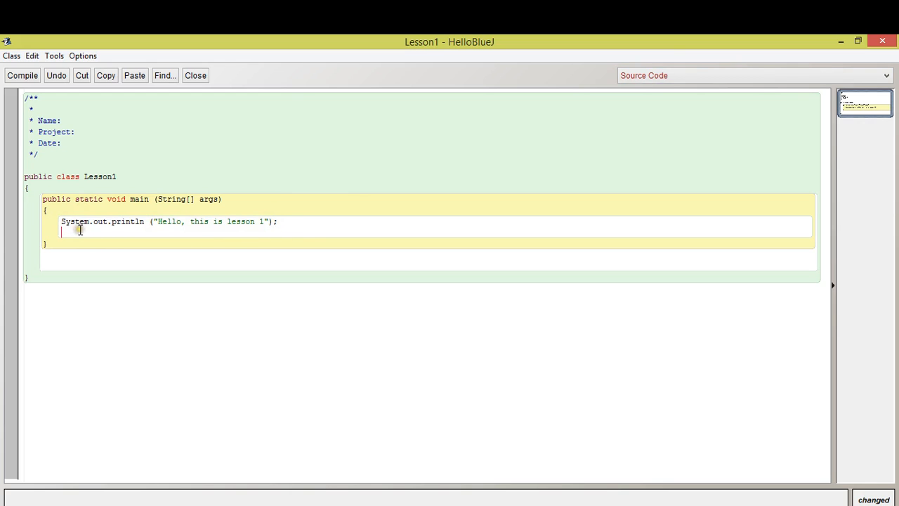
{"action": "left_click", "coordinate": [239, 199]}
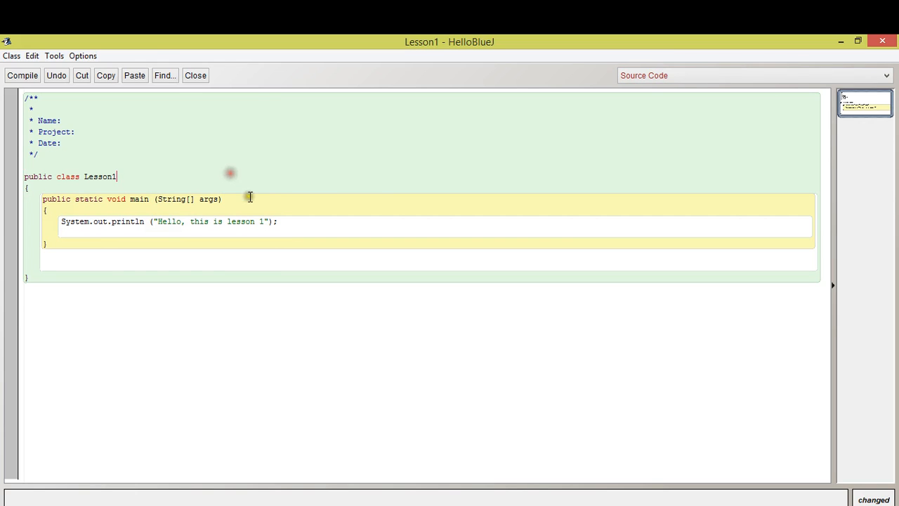
{"action": "mouse_move", "coordinate": [302, 184]}
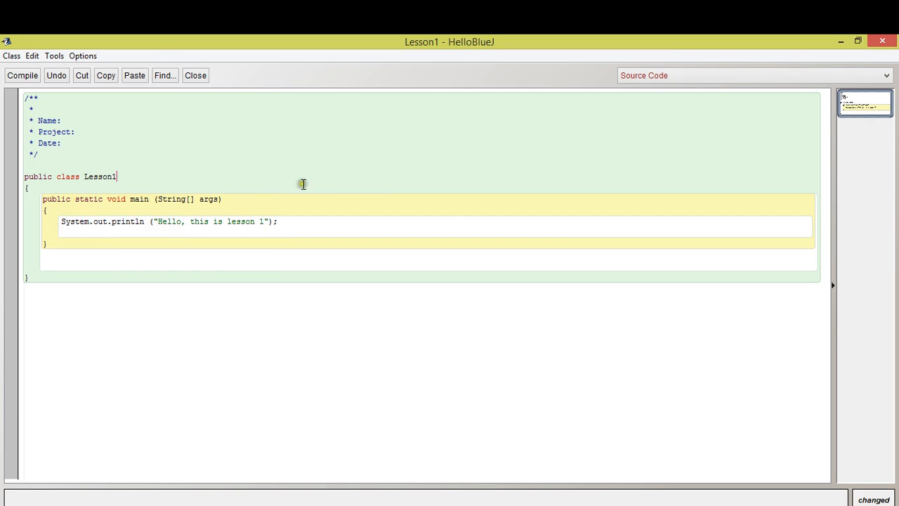
{"action": "double_click", "coordinate": [83, 222]}
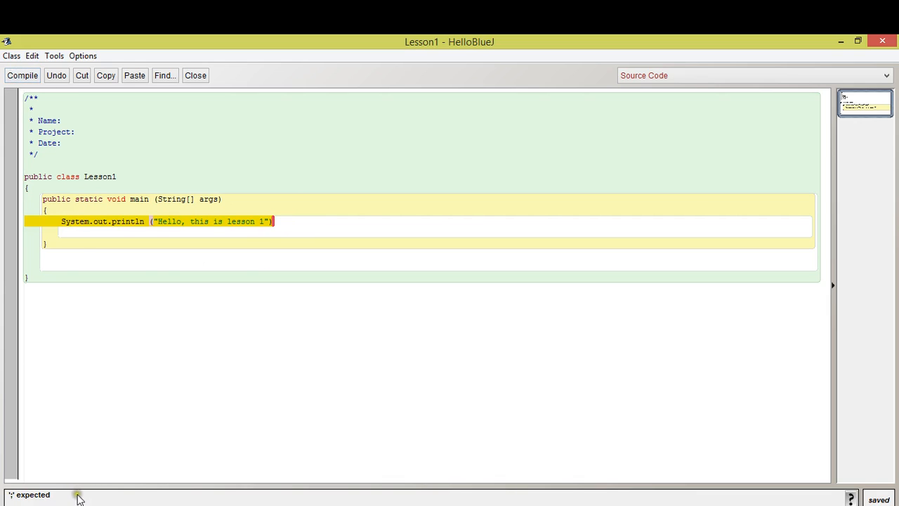
{"action": "mouse_move", "coordinate": [81, 490]}
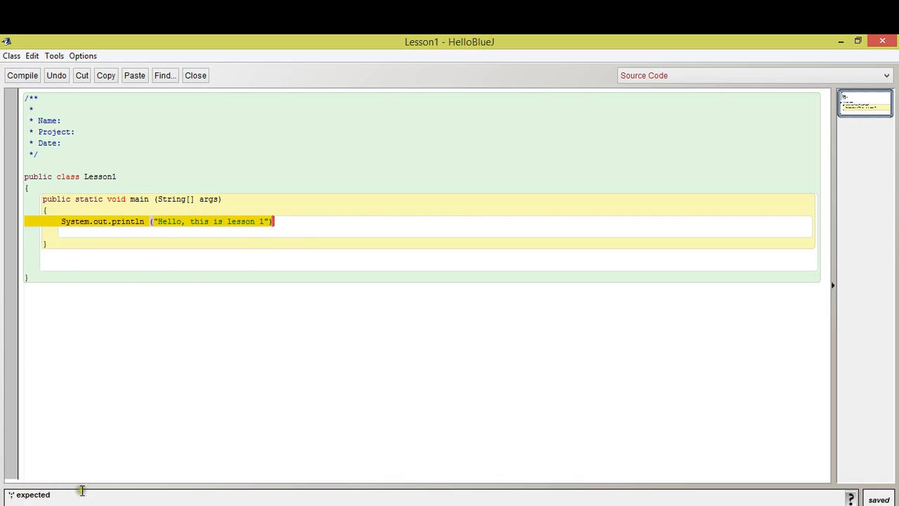
{"action": "mouse_move", "coordinate": [239, 258]}
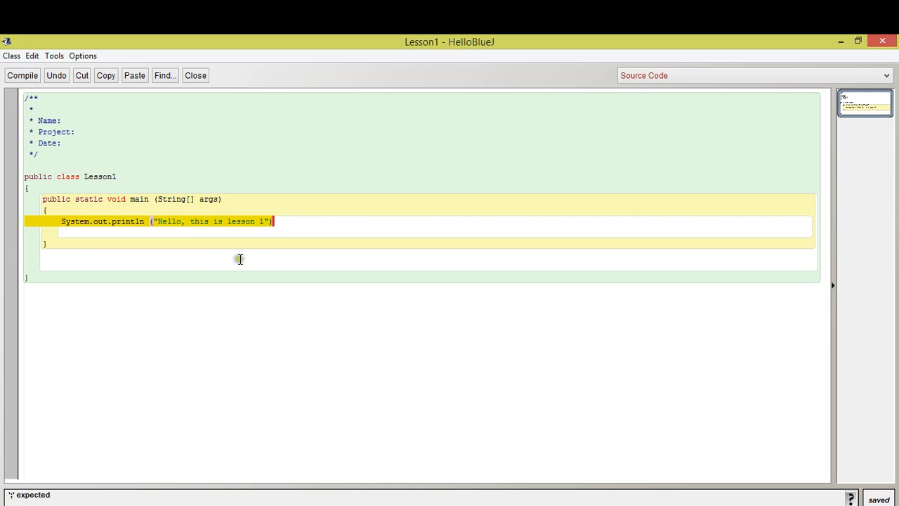
{"action": "type", "text": ";"}
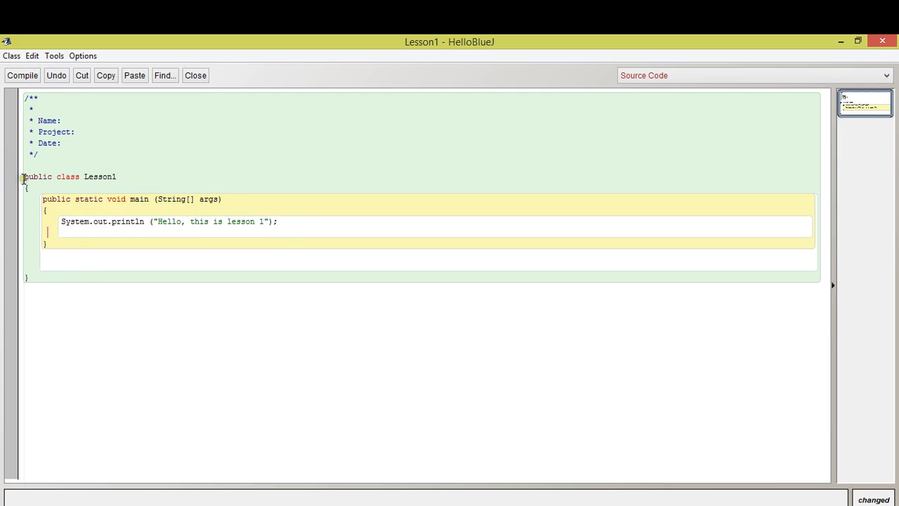
{"action": "double_click", "coordinate": [70, 177]}
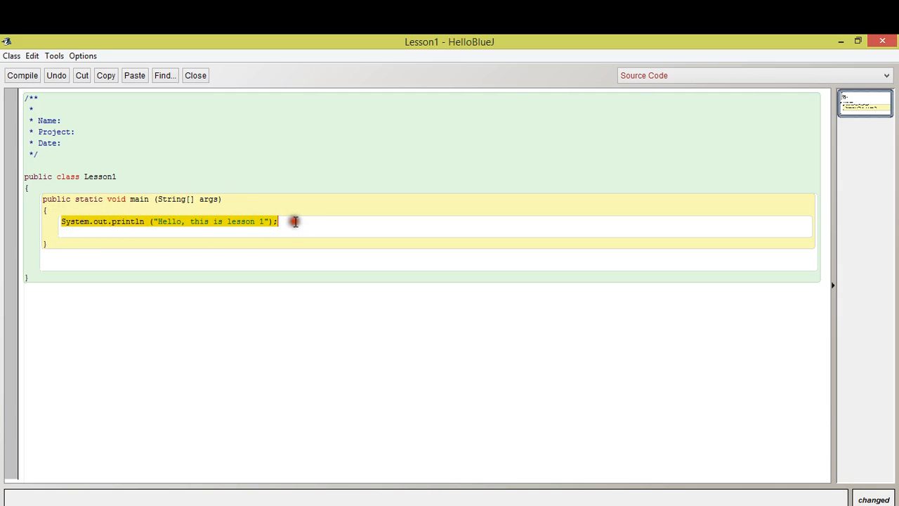
{"action": "mouse_move", "coordinate": [320, 323]}
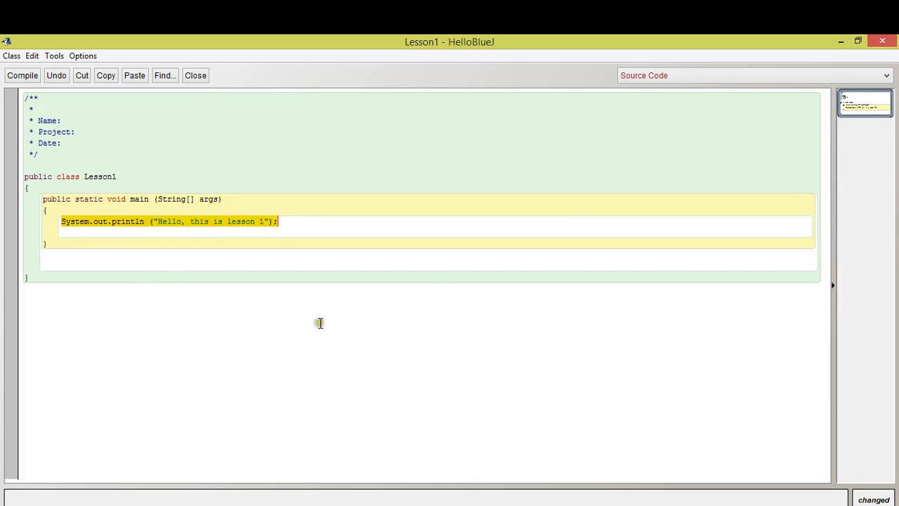
{"action": "mouse_move", "coordinate": [290, 310]}
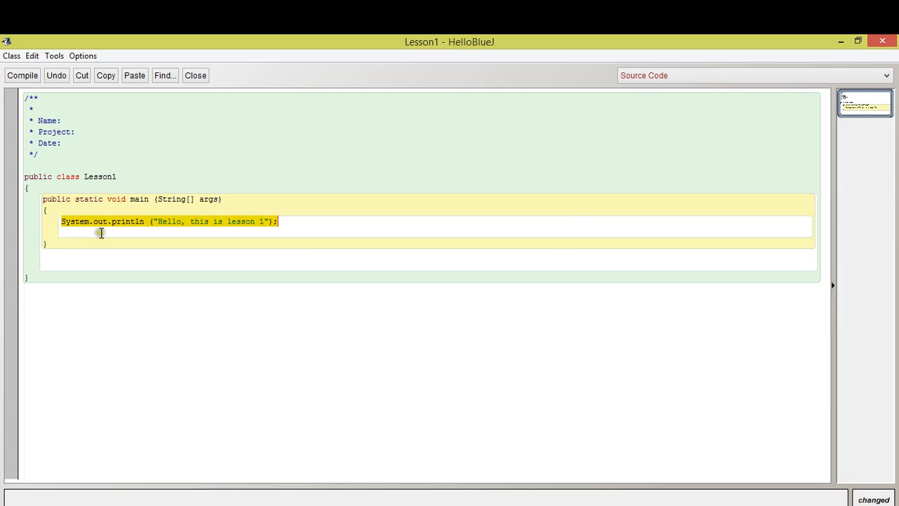
Step: Compile the Lesson1 class so it builds with no syntax errors
{"action": "left_click", "coordinate": [156, 222]}
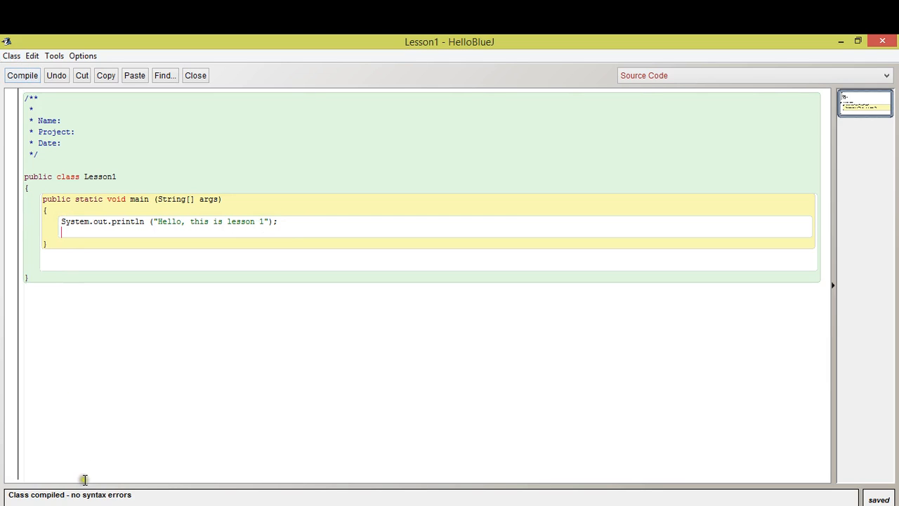
{"action": "mouse_move", "coordinate": [53, 498]}
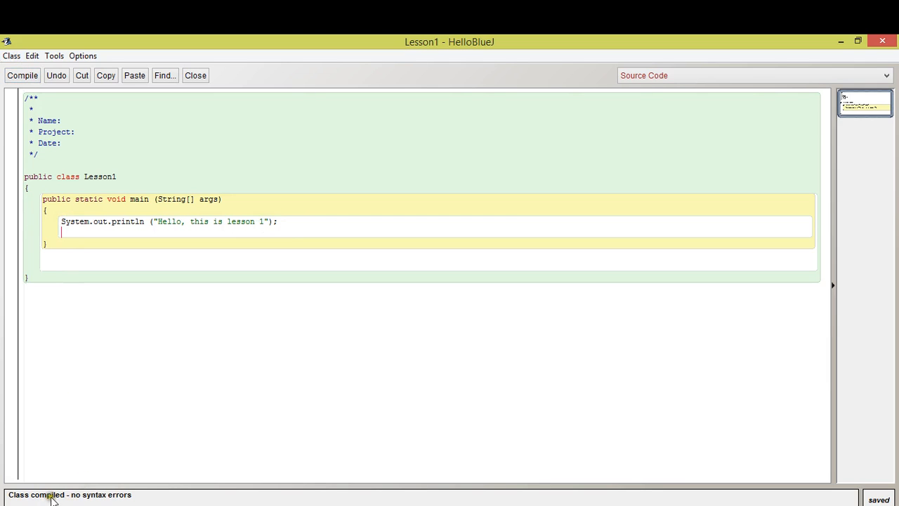
{"action": "mouse_move", "coordinate": [96, 500]}
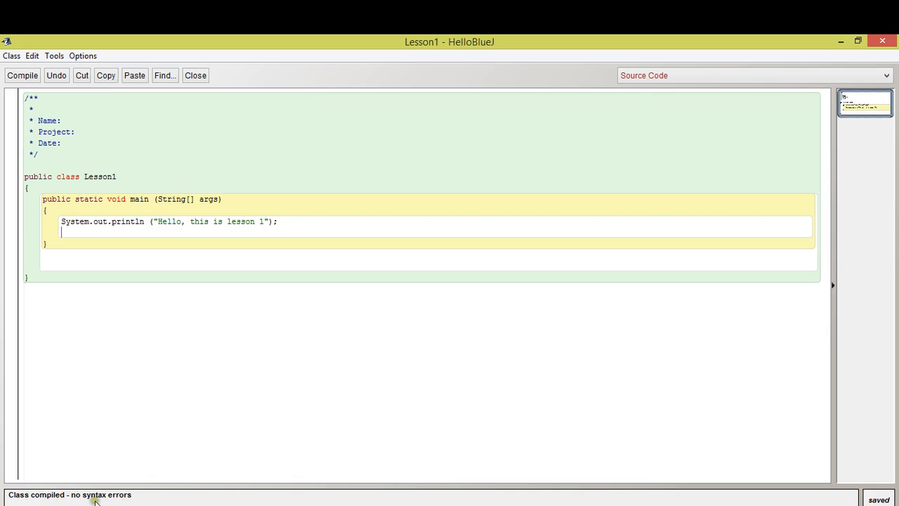
{"action": "mouse_move", "coordinate": [166, 494]}
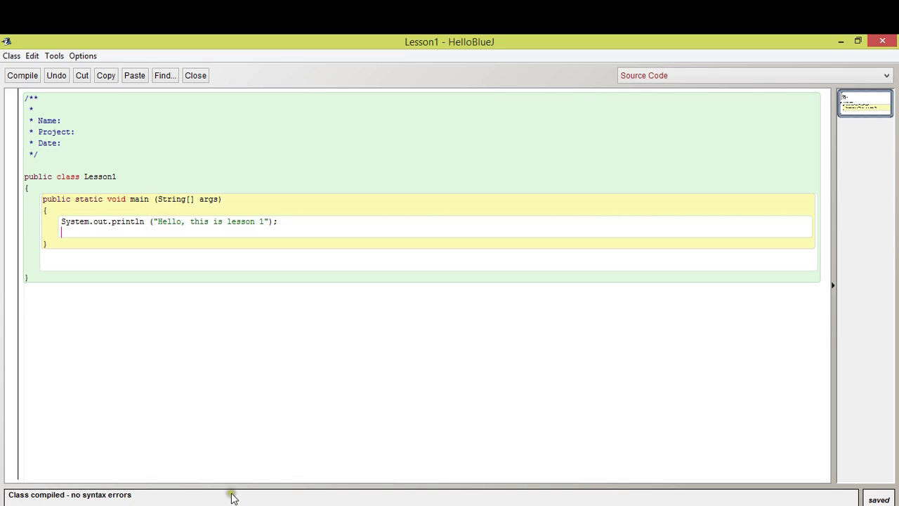
{"action": "mouse_move", "coordinate": [121, 500]}
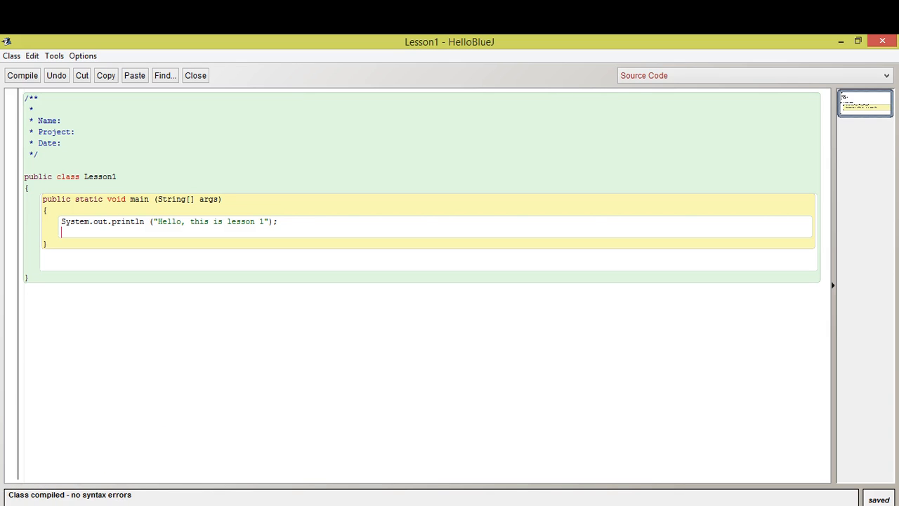
{"action": "mouse_move", "coordinate": [139, 494]}
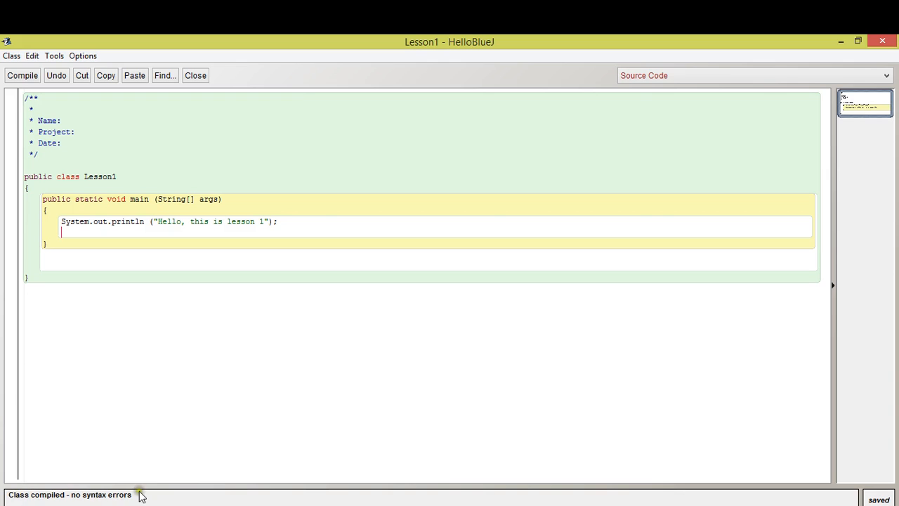
{"action": "mouse_move", "coordinate": [369, 423]}
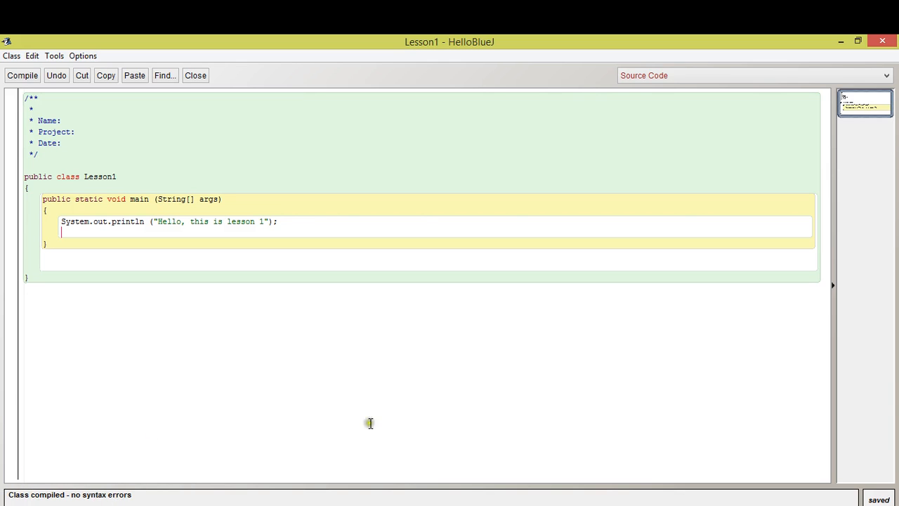
{"action": "mouse_move", "coordinate": [368, 422]}
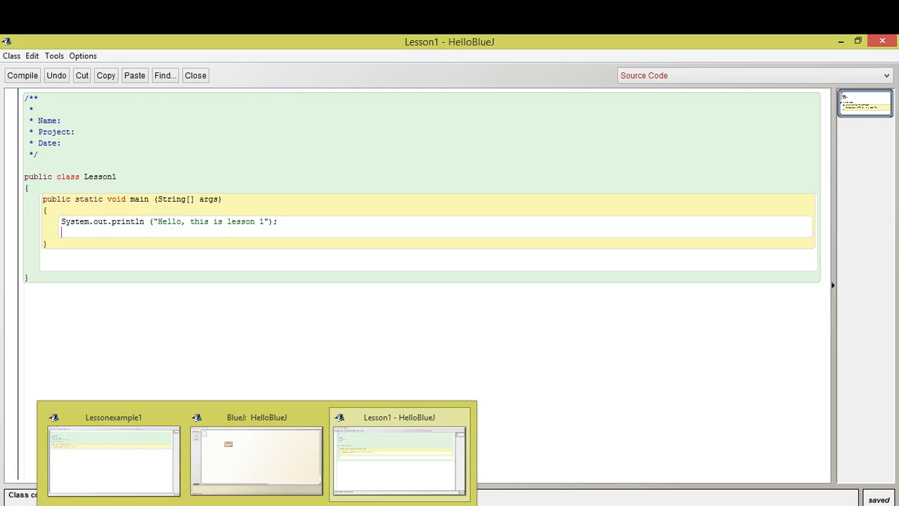
Step: Bring up the HelloBlueJ project diagram and move the Lesson1 class higher
{"action": "left_click", "coordinate": [255, 461]}
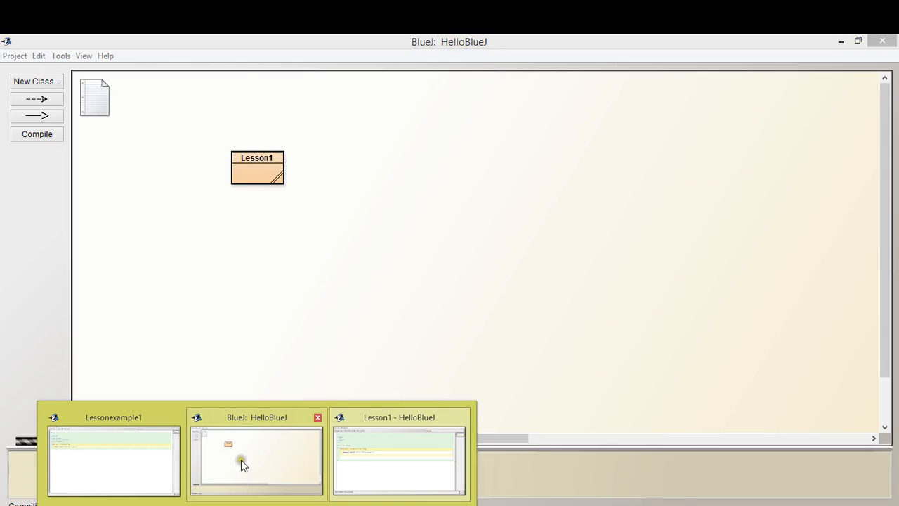
{"action": "left_click", "coordinate": [256, 461]}
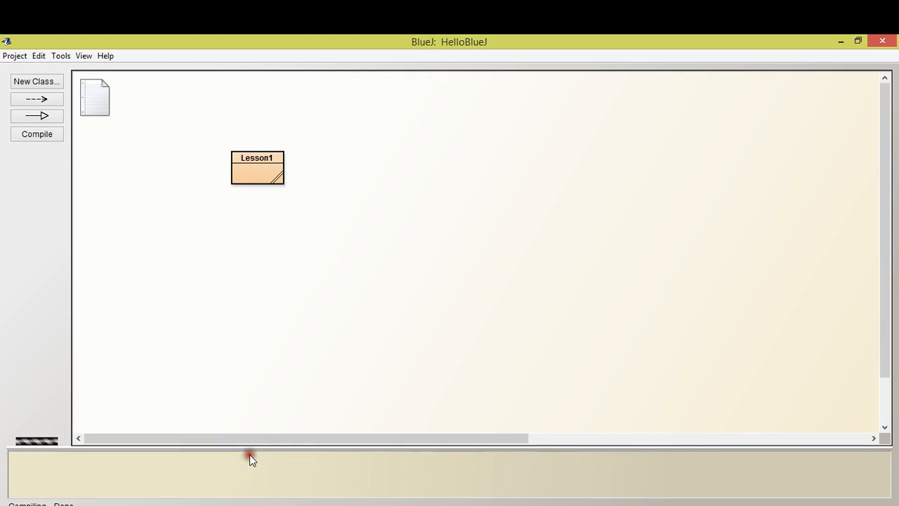
{"action": "left_click_drag", "start_coordinate": [257, 167], "coordinate": [250, 116]}
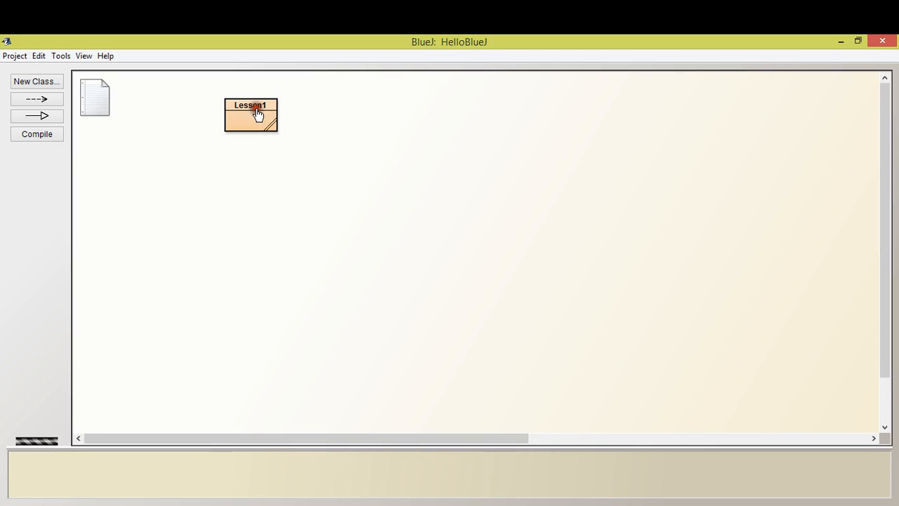
Step: Invoke Lesson1's void main(String[] args) so its method-call dialog awaits arguments
{"action": "right_click", "coordinate": [250, 115]}
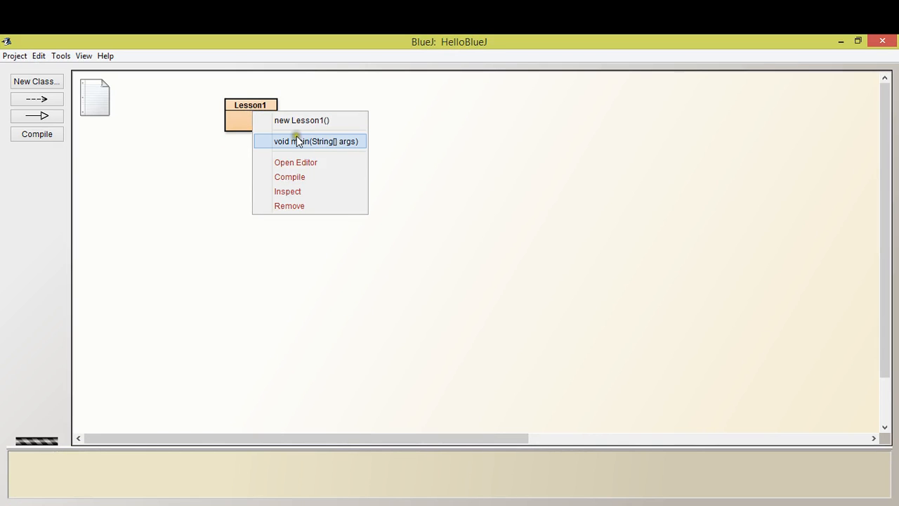
{"action": "mouse_move", "coordinate": [309, 145]}
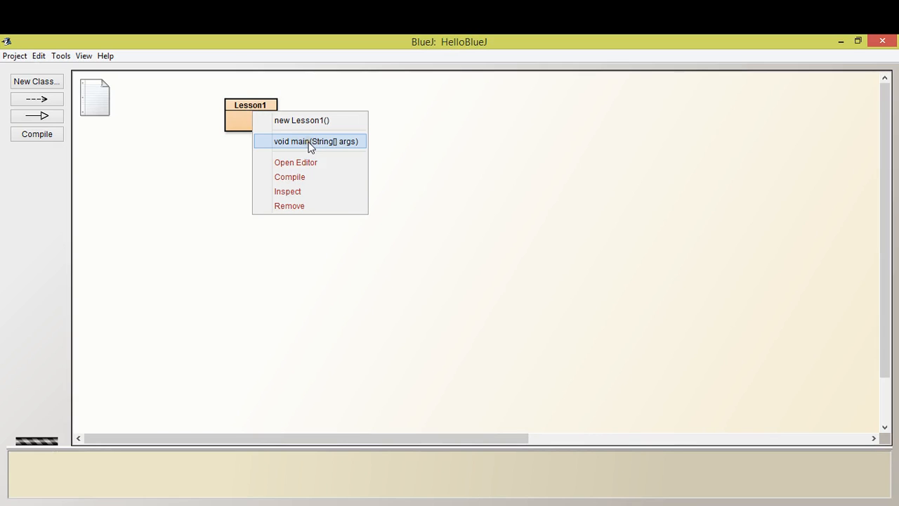
{"action": "left_click", "coordinate": [316, 141]}
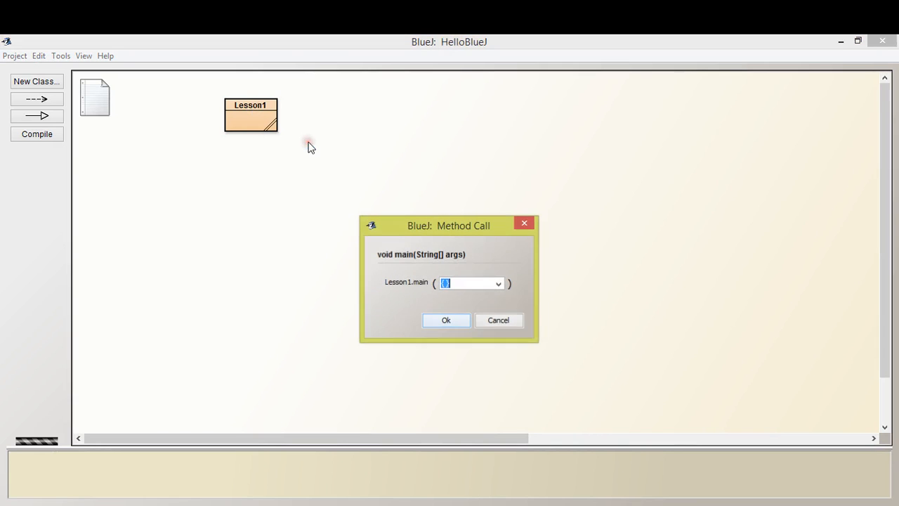
{"action": "mouse_move", "coordinate": [420, 214]}
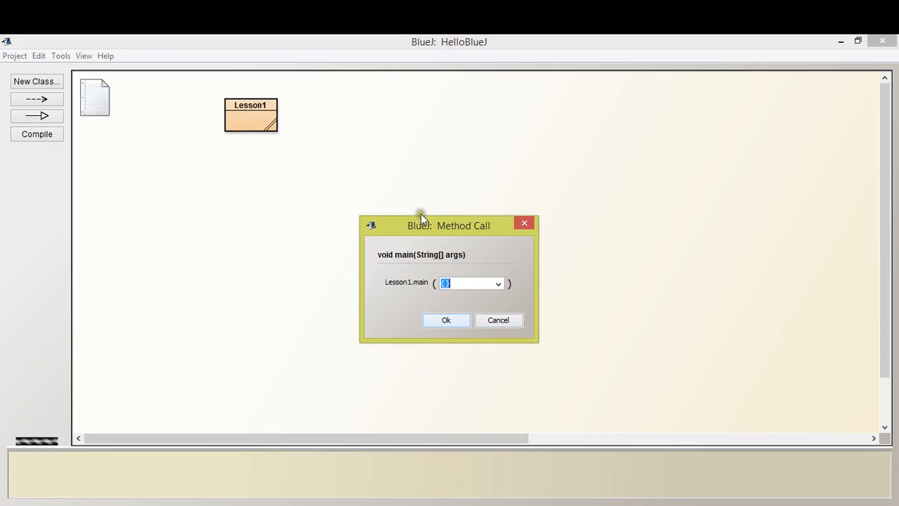
{"action": "left_click_drag", "start_coordinate": [448, 225], "coordinate": [447, 180]}
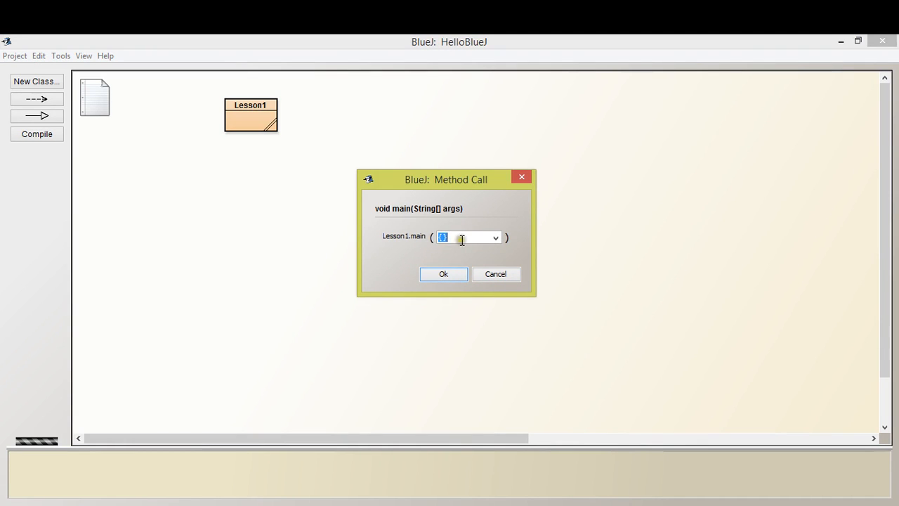
{"action": "mouse_move", "coordinate": [578, 193]}
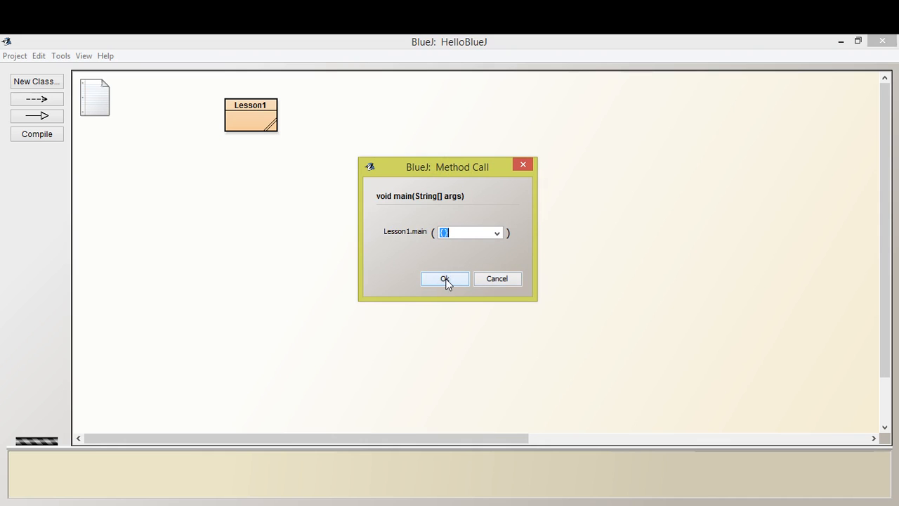
{"action": "mouse_move", "coordinate": [371, 228]}
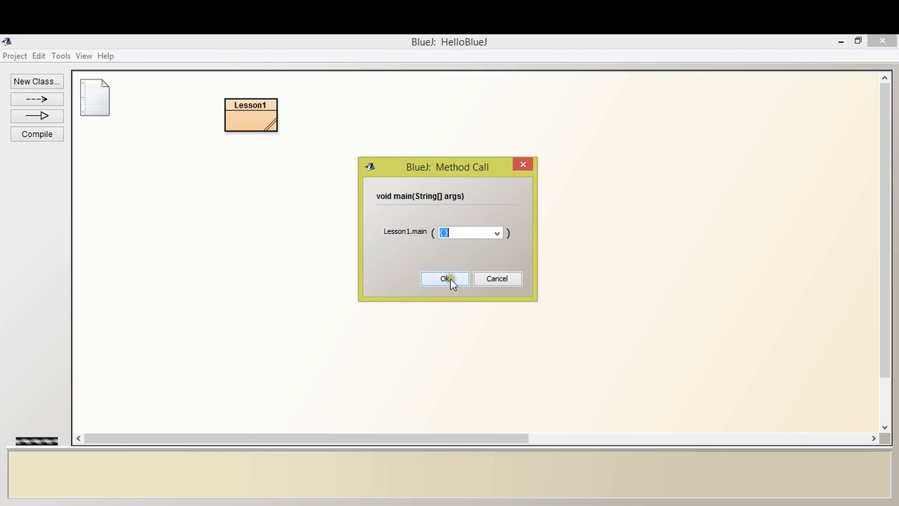
Step: Run main without arguments, printing 'Hello, this is lesson 1' in the terminal
{"action": "left_click", "coordinate": [444, 278]}
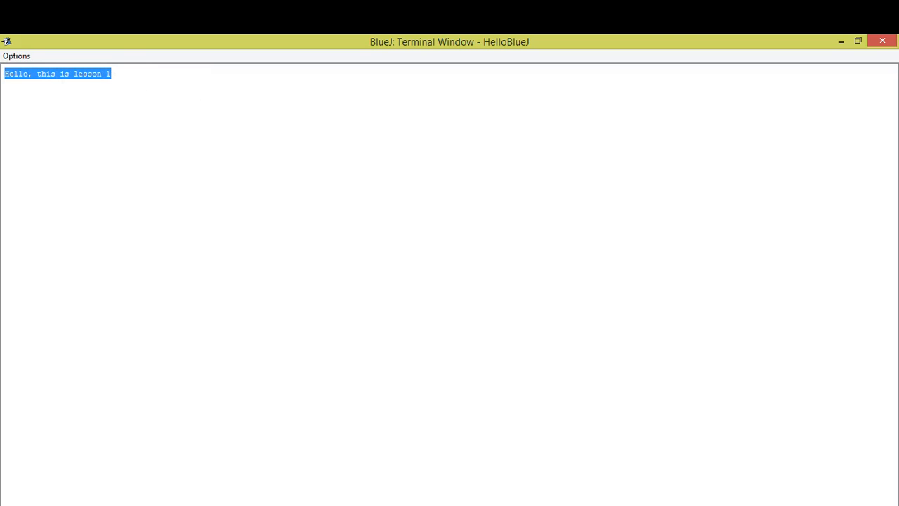
{"action": "mouse_move", "coordinate": [391, 266]}
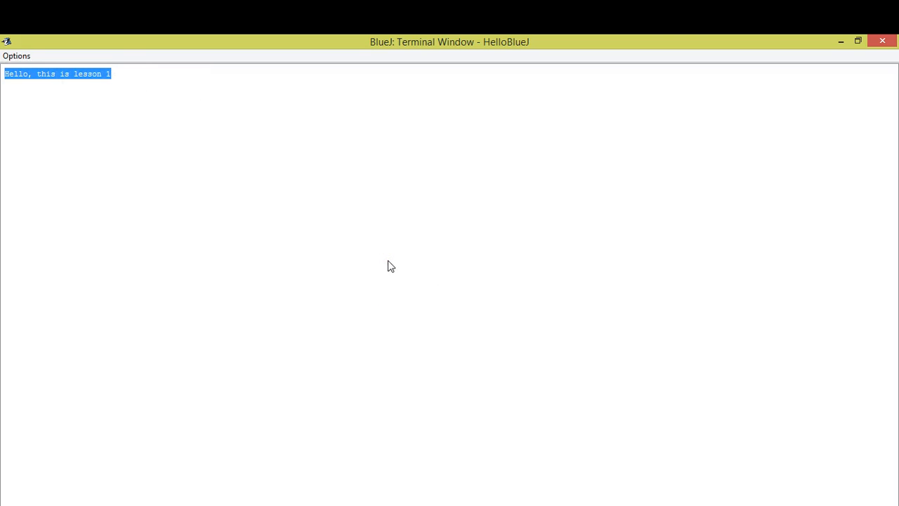